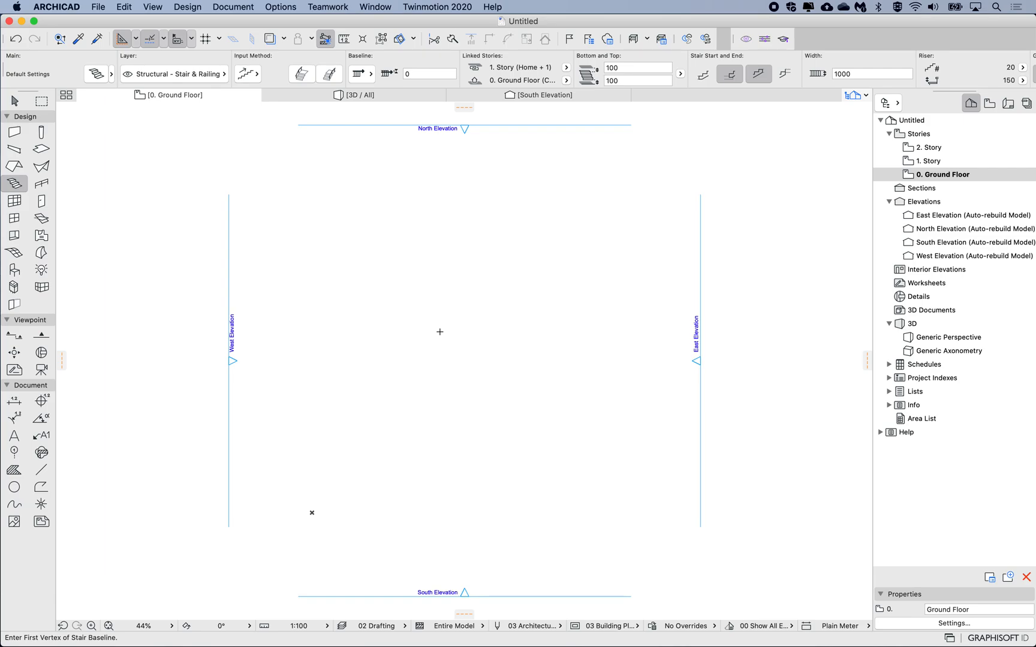
pyautogui.moveTo(447, 310)
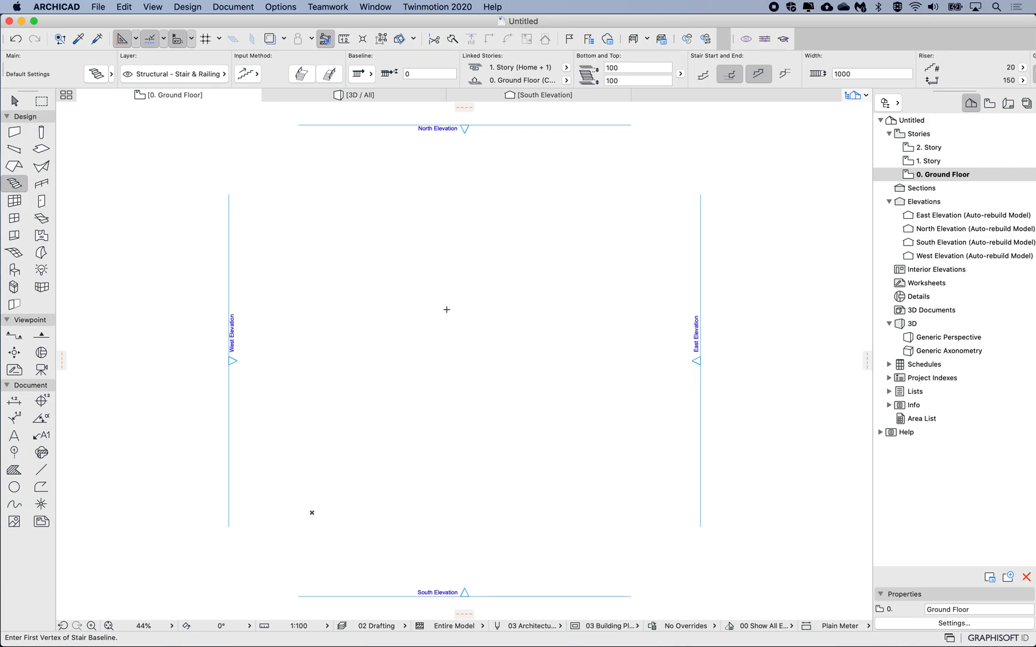
pyautogui.moveTo(376, 239)
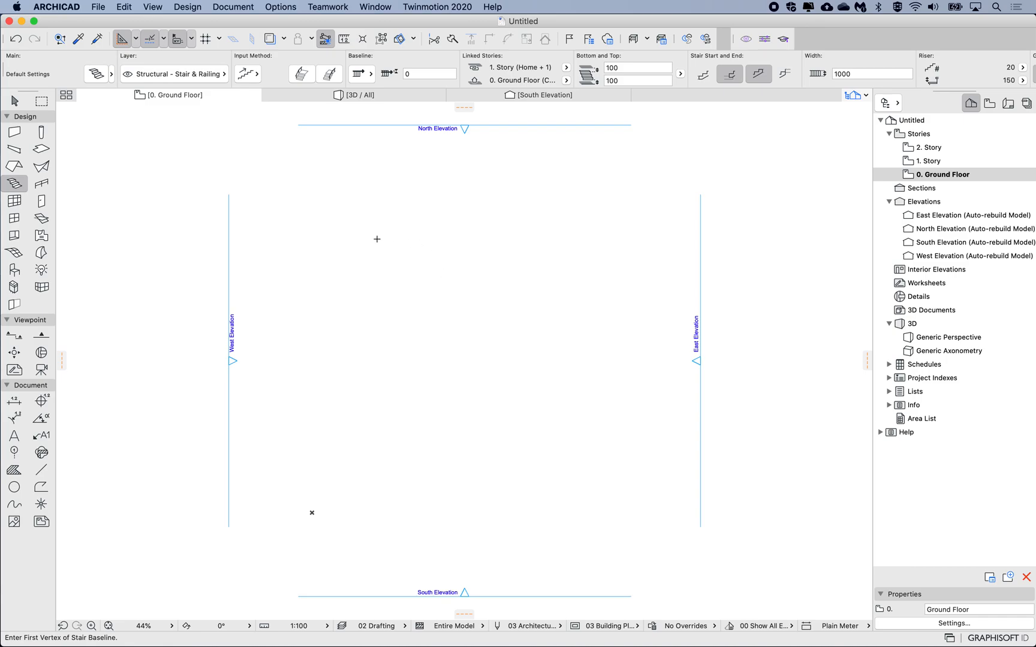
pyautogui.moveTo(451, 322)
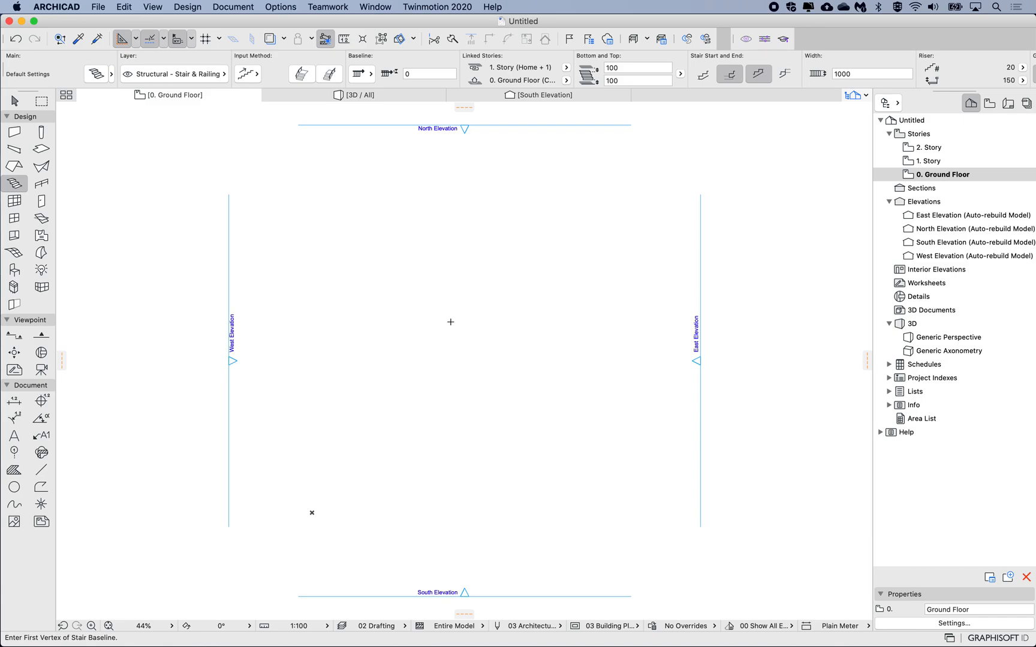
pyautogui.moveTo(444, 322)
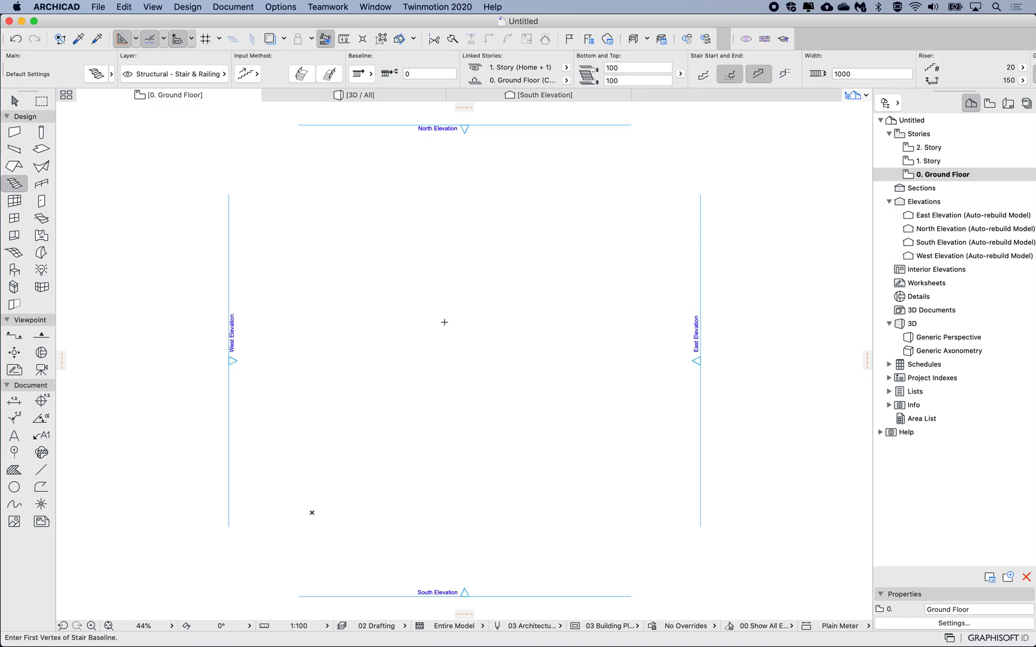
pyautogui.moveTo(14, 149)
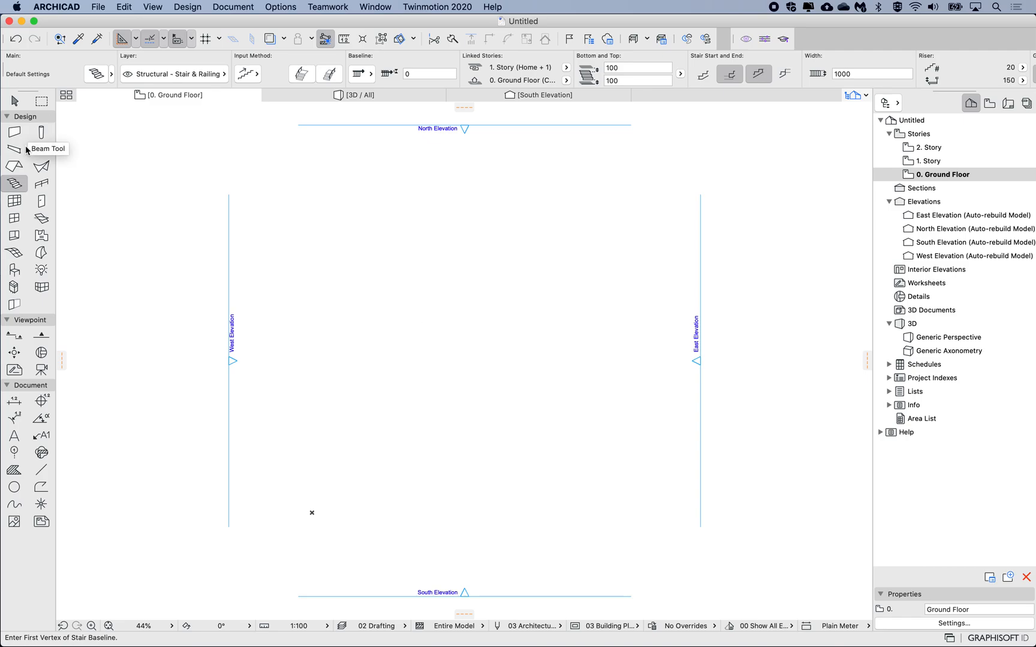
pyautogui.moveTo(419, 373)
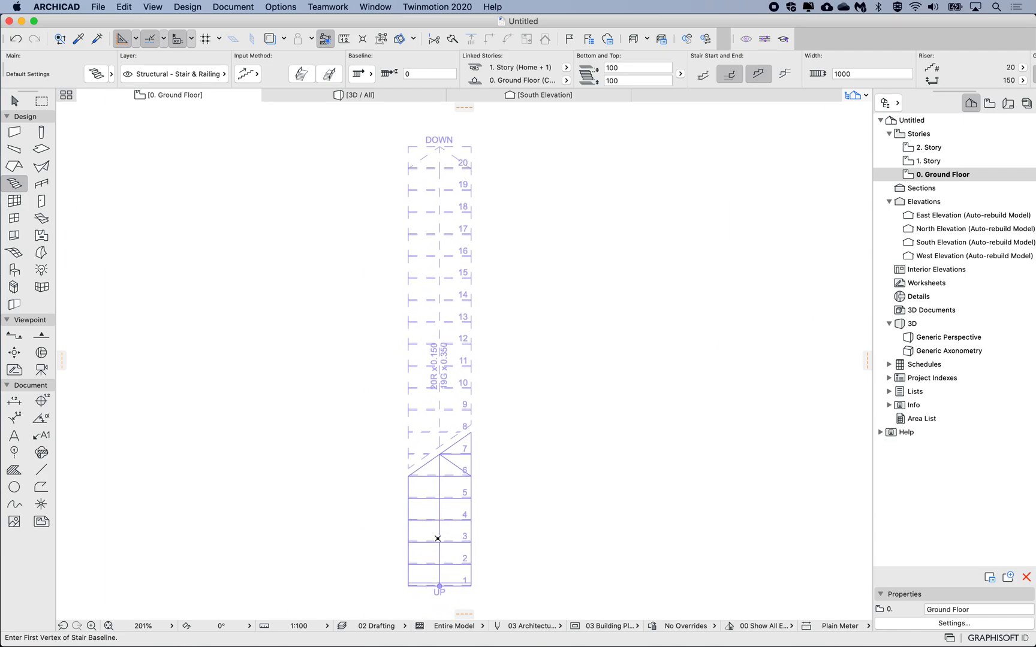
pyautogui.moveTo(369, 503)
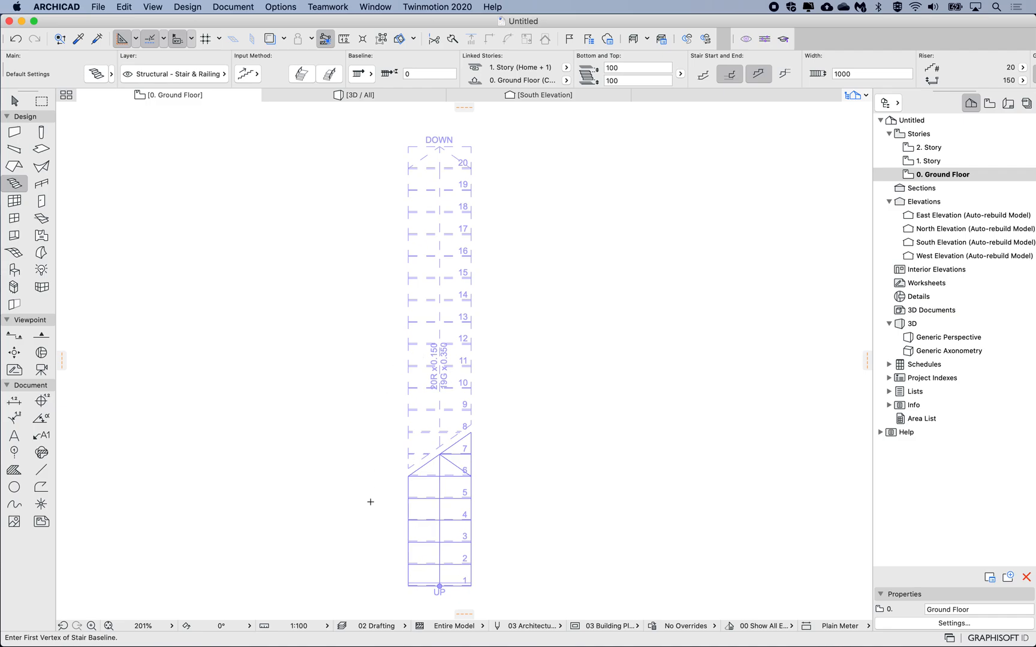
pyautogui.moveTo(410, 375)
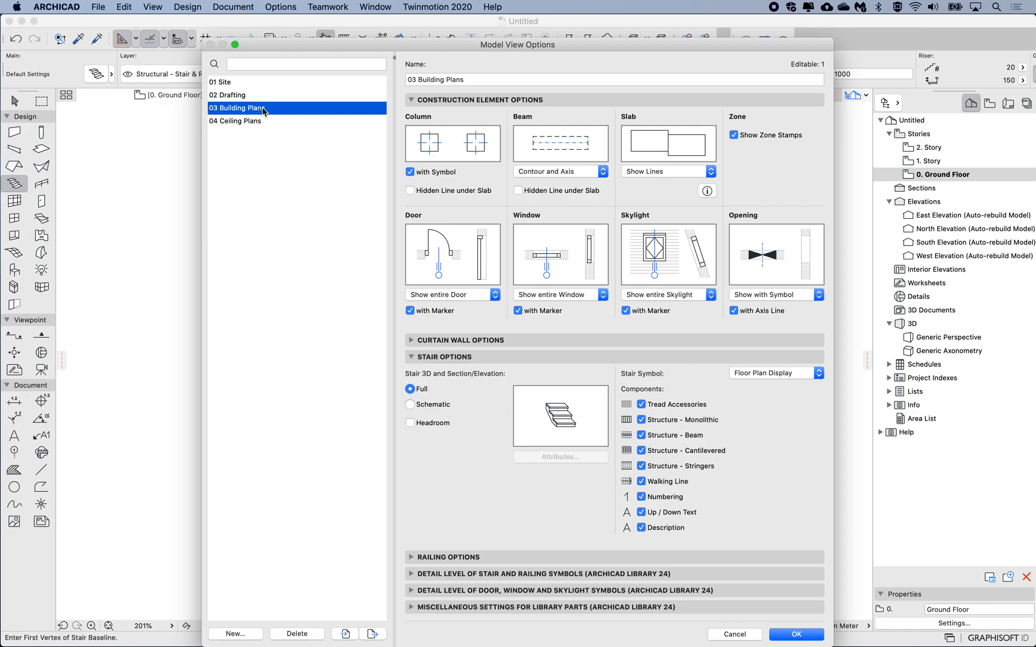
pyautogui.moveTo(816, 386)
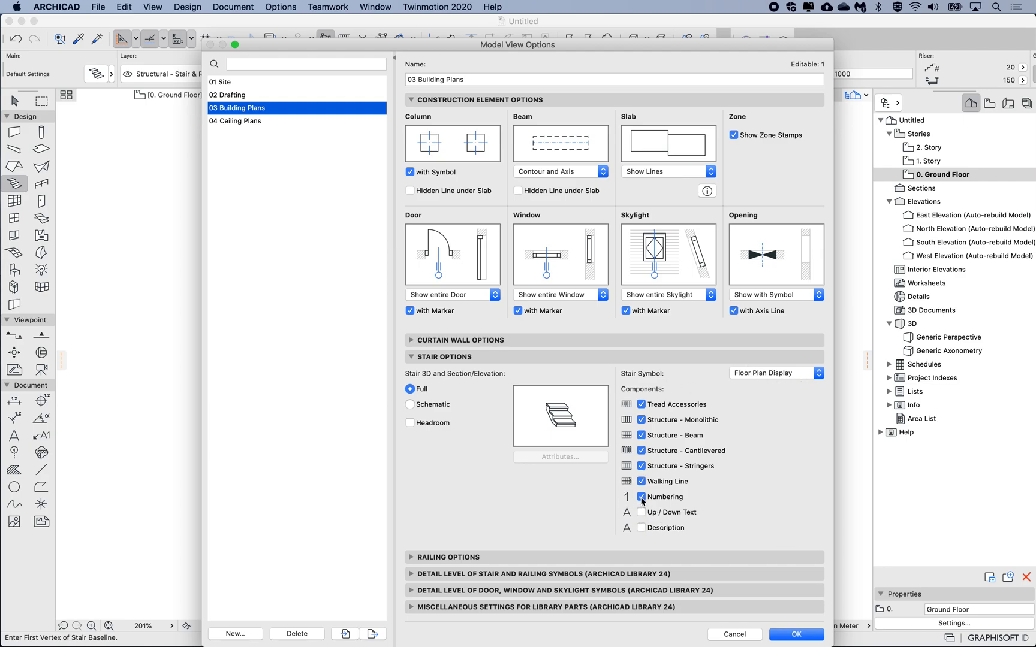
# Step: Turn off stair numbering, up/down text and description in Model View Options and confirm
pyautogui.click(640, 497)
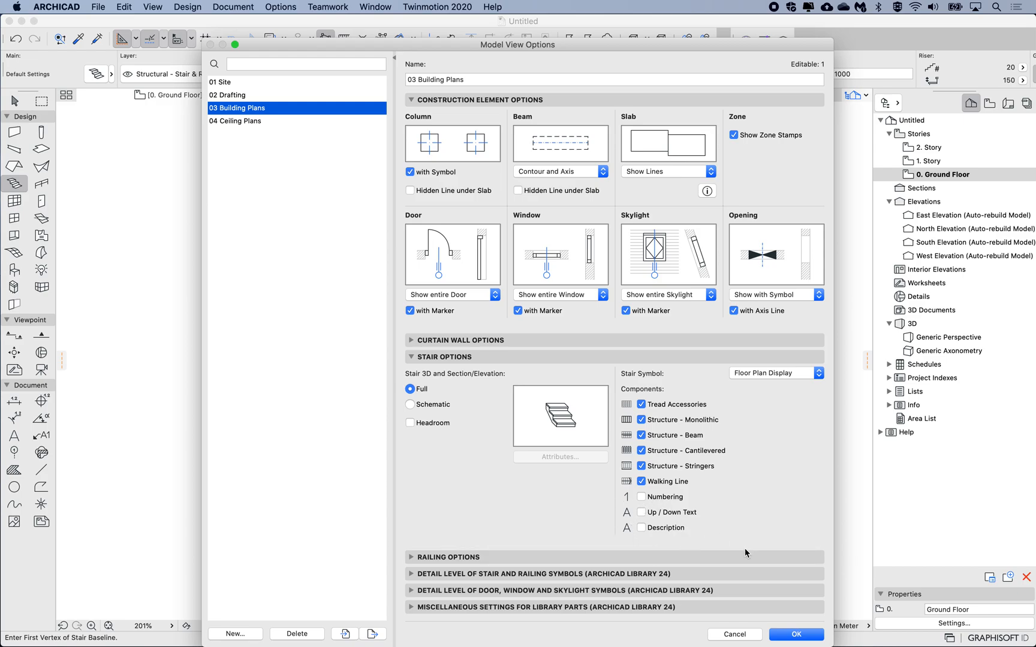
pyautogui.click(795, 634)
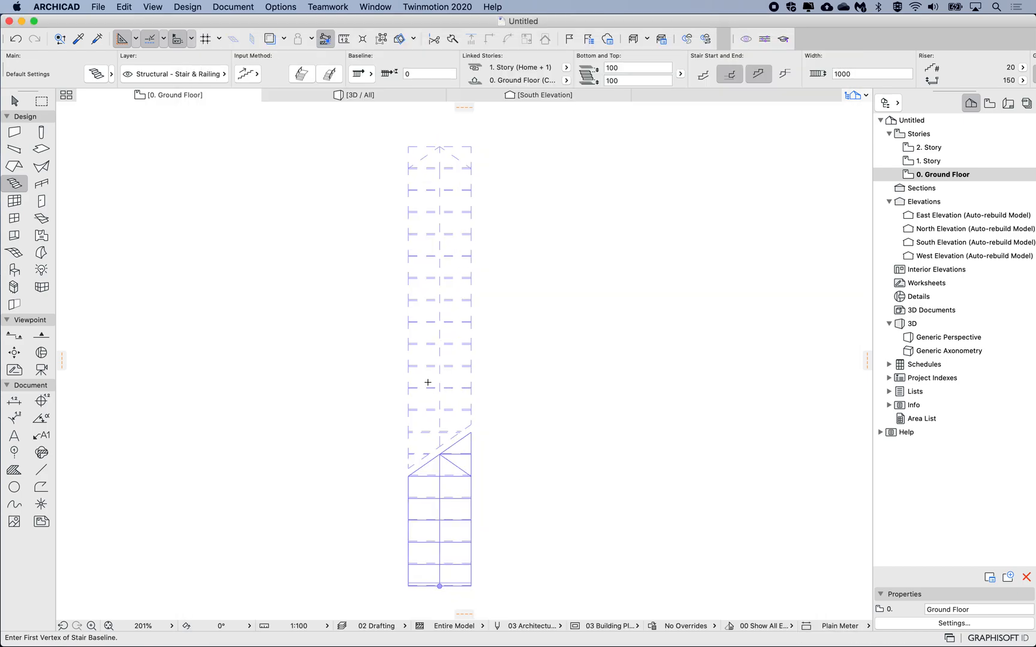
pyautogui.moveTo(651, 241)
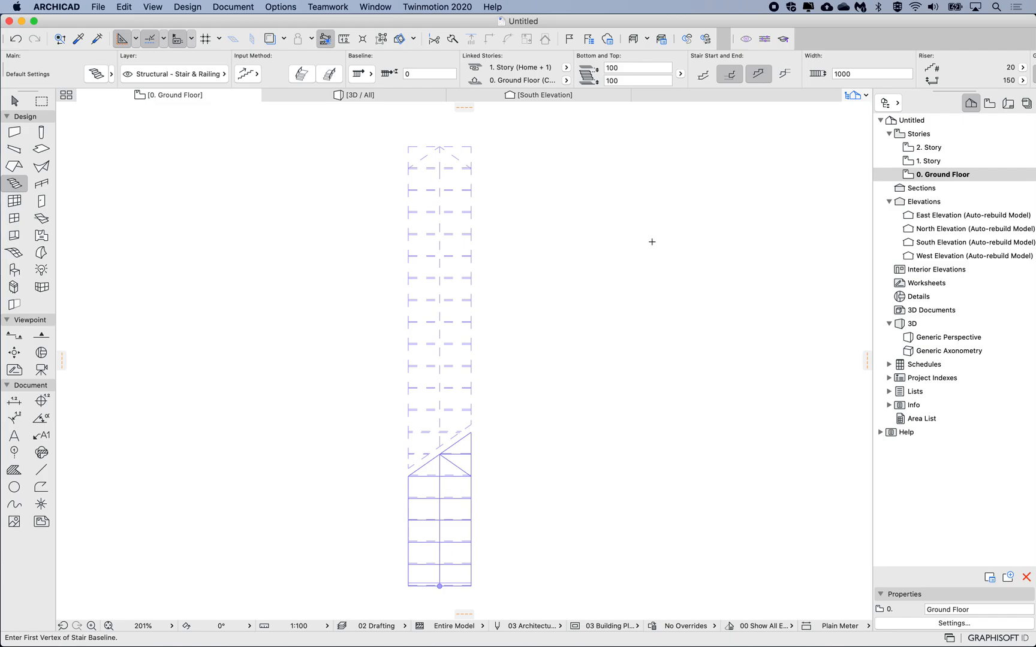
pyautogui.moveTo(927, 161)
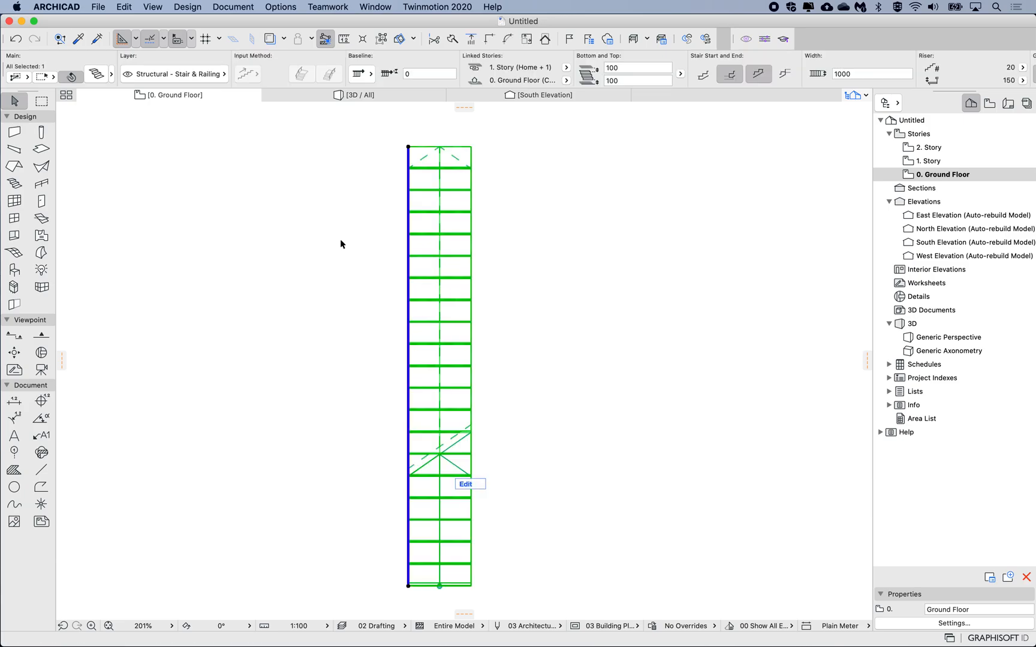
pyautogui.moveTo(315, 265)
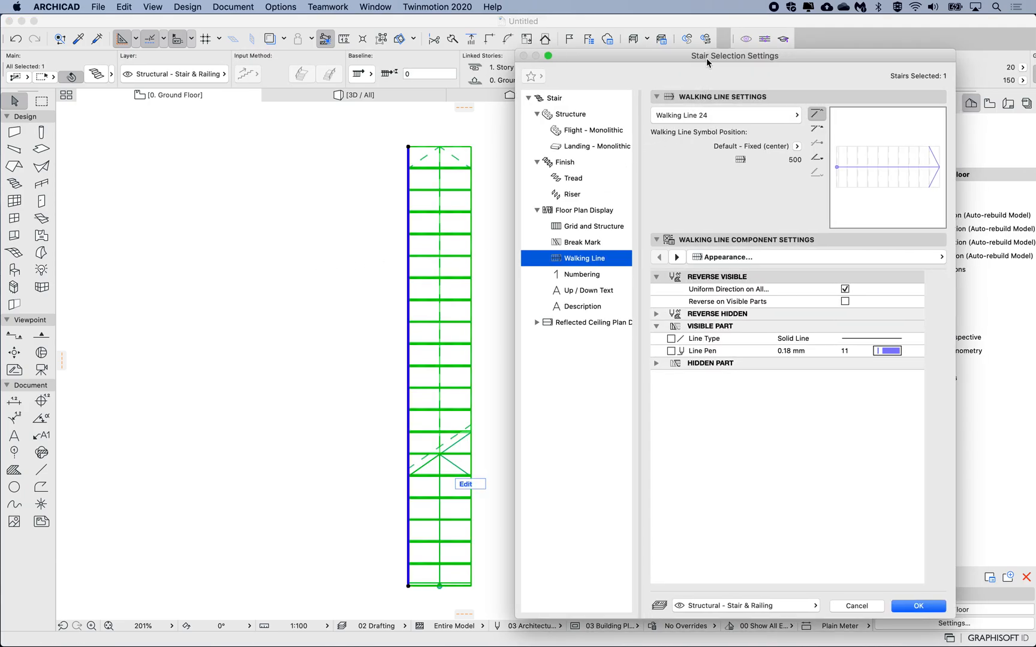
# Step: Open the stair's Floor Plan Display page and review the Show on story choices
pyautogui.click(584, 209)
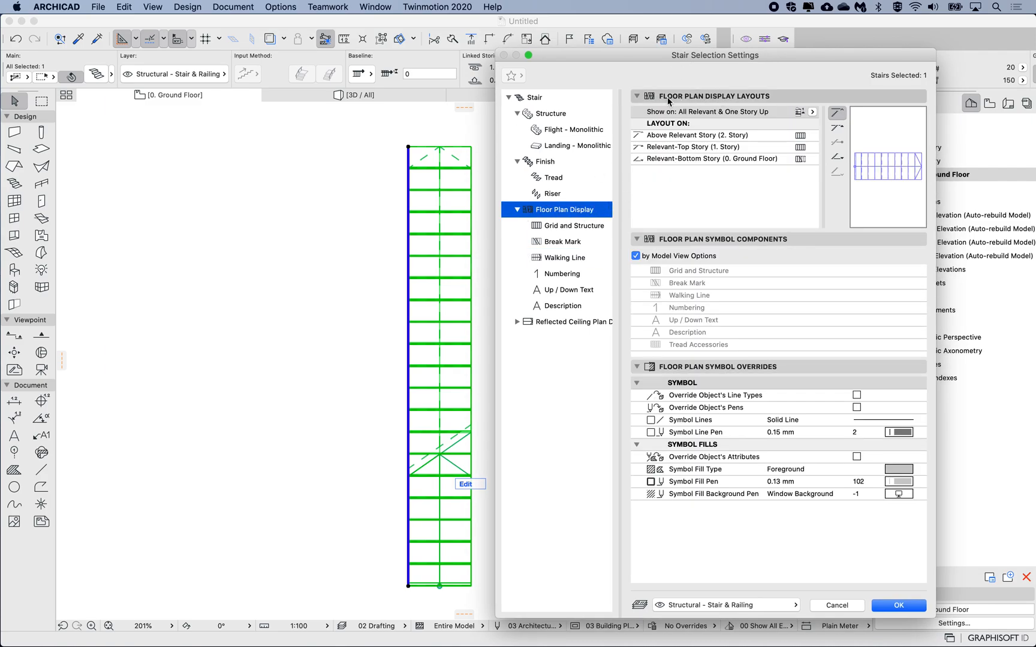
pyautogui.moveTo(340, 448)
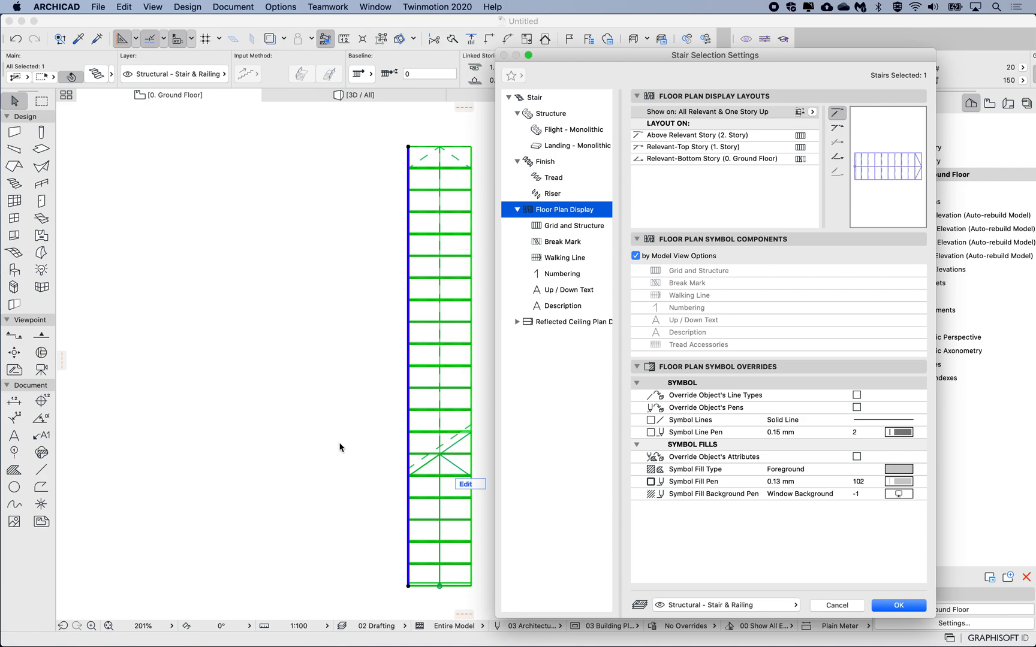
pyautogui.moveTo(471, 263)
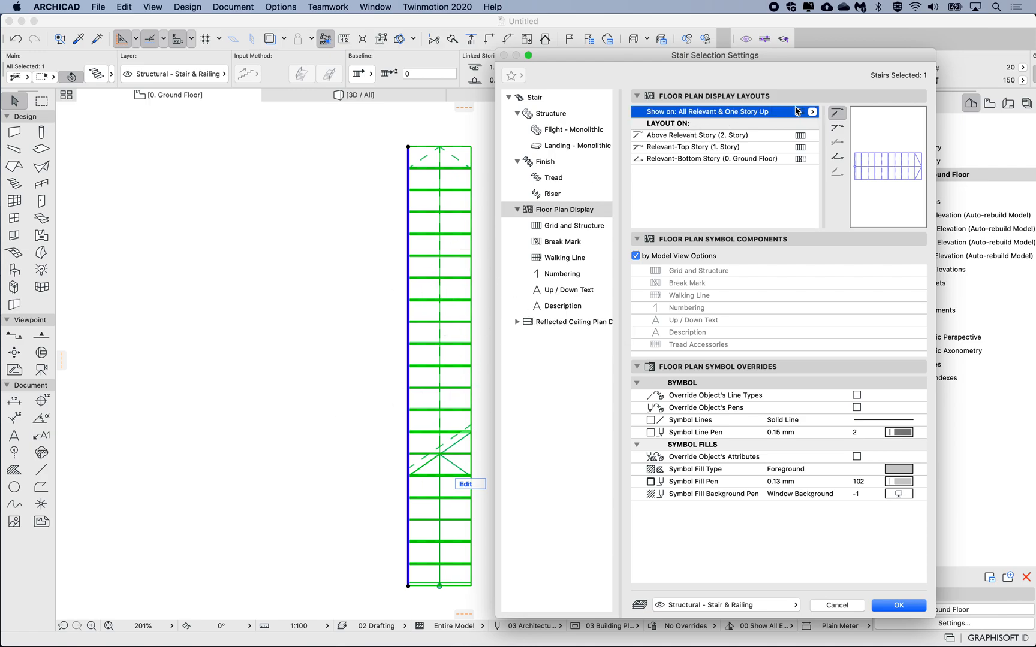
pyautogui.click(811, 111)
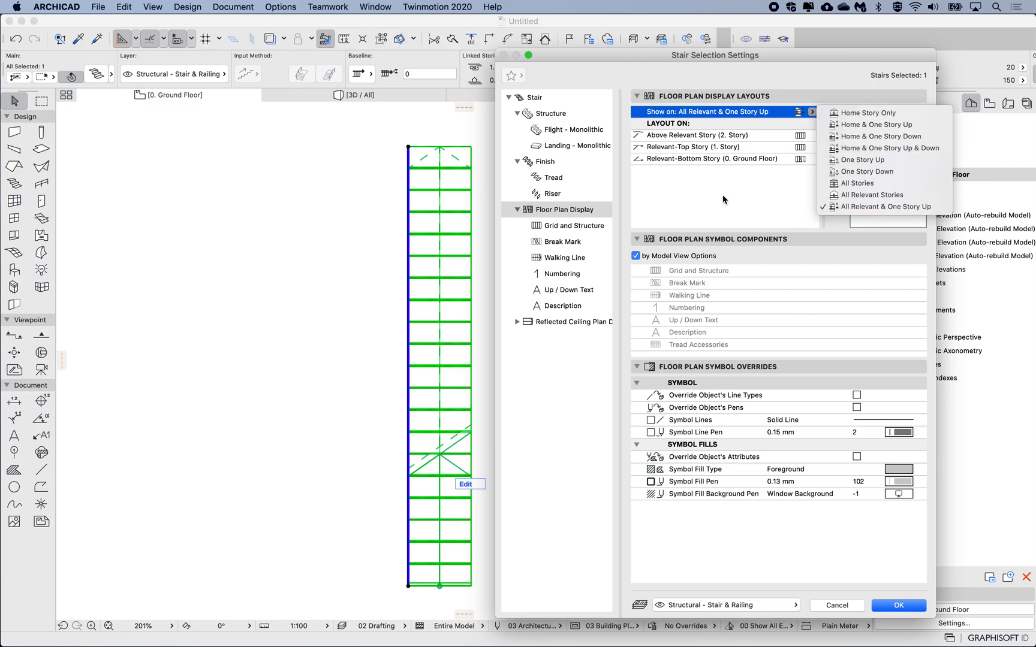
pyautogui.moveTo(453, 271)
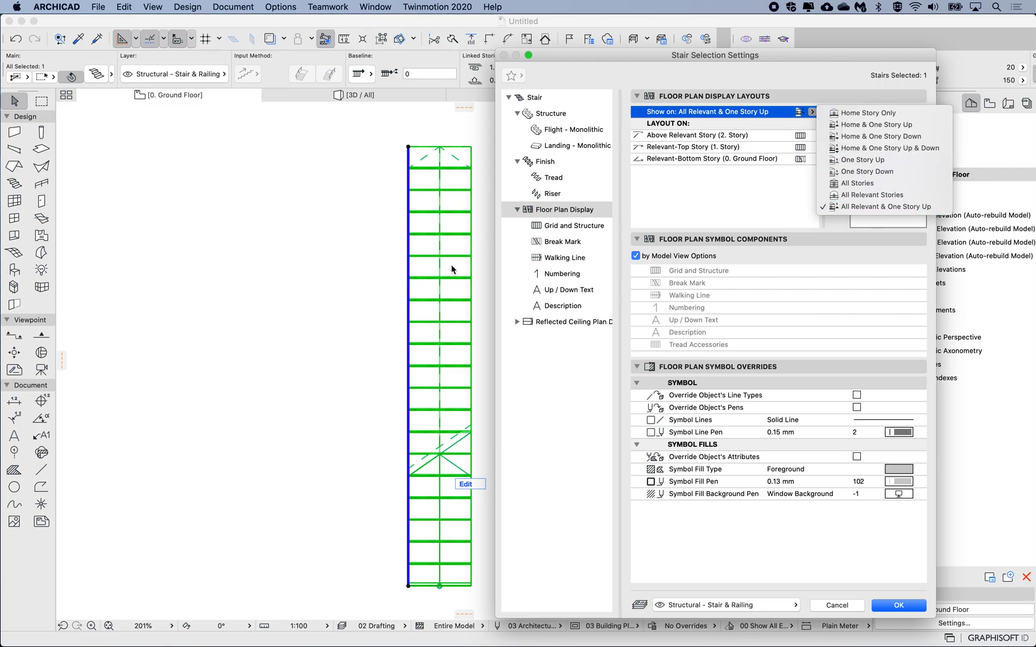
pyautogui.moveTo(886, 207)
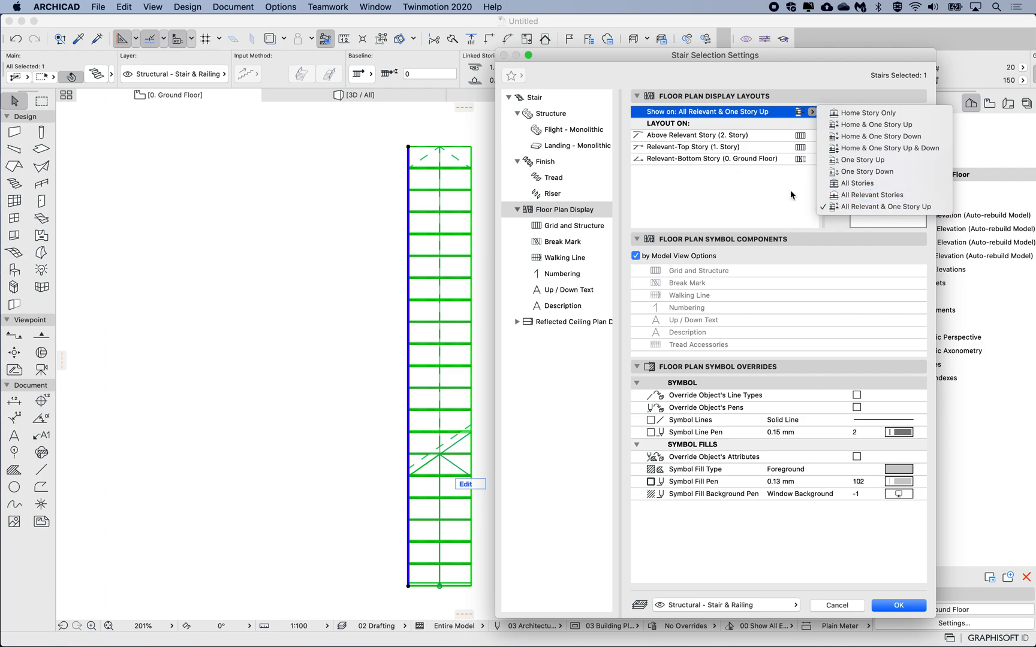
pyautogui.moveTo(875, 124)
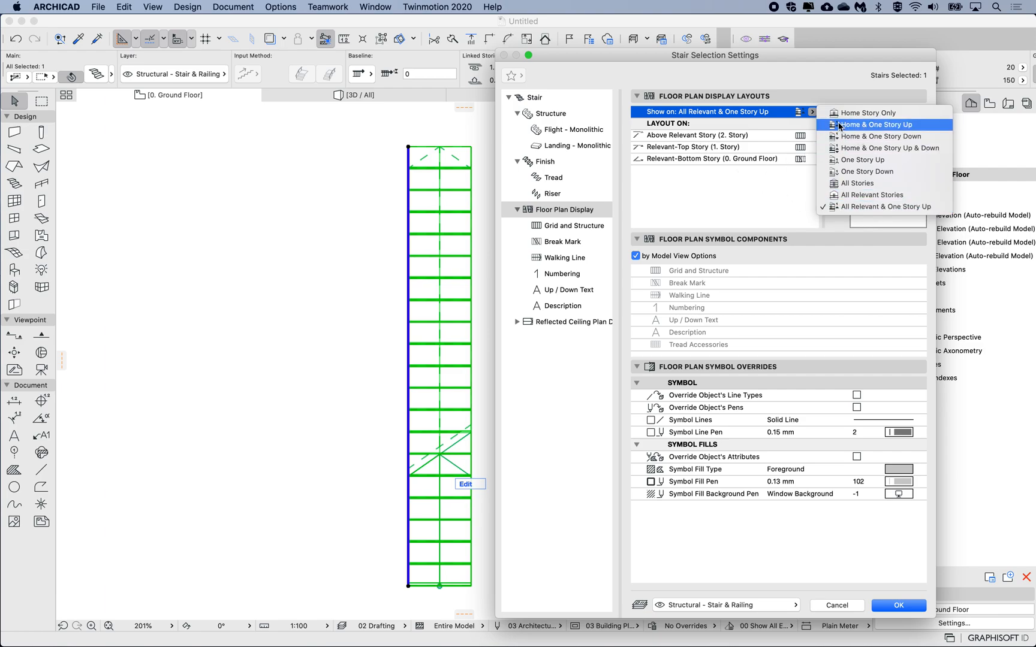
pyautogui.moveTo(893, 126)
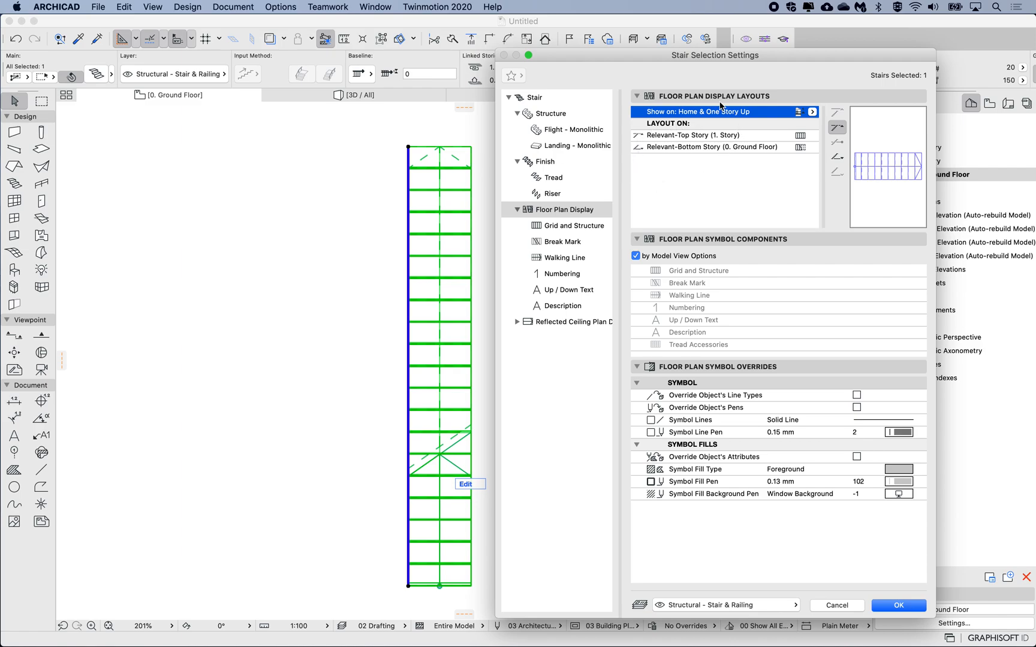
pyautogui.moveTo(707, 125)
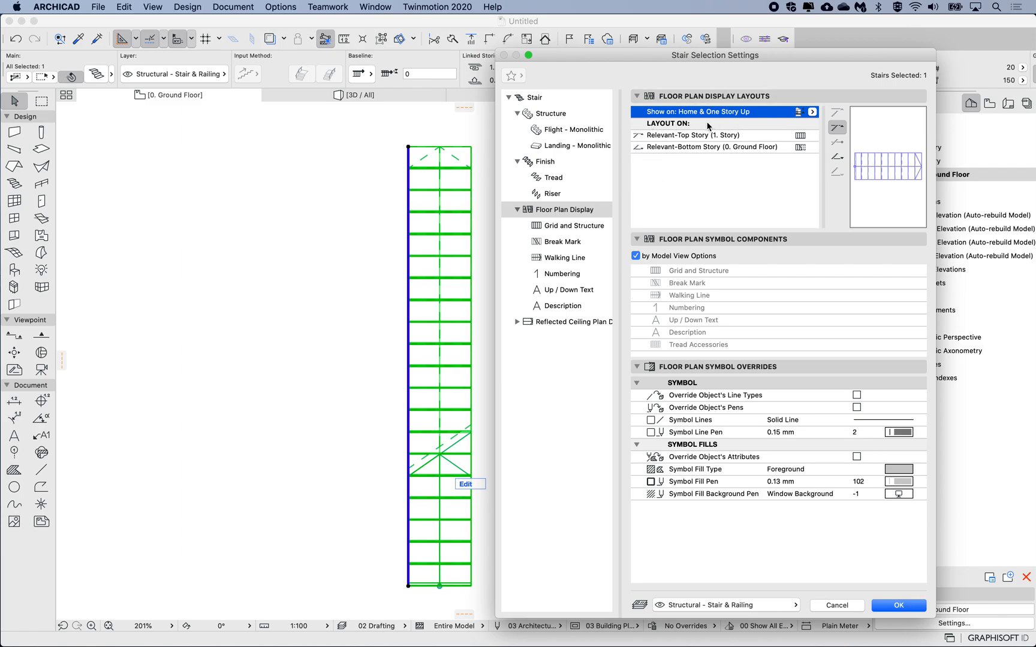
# Step: Set the ground floor layout to show the stair only below the break mark
pyautogui.click(711, 147)
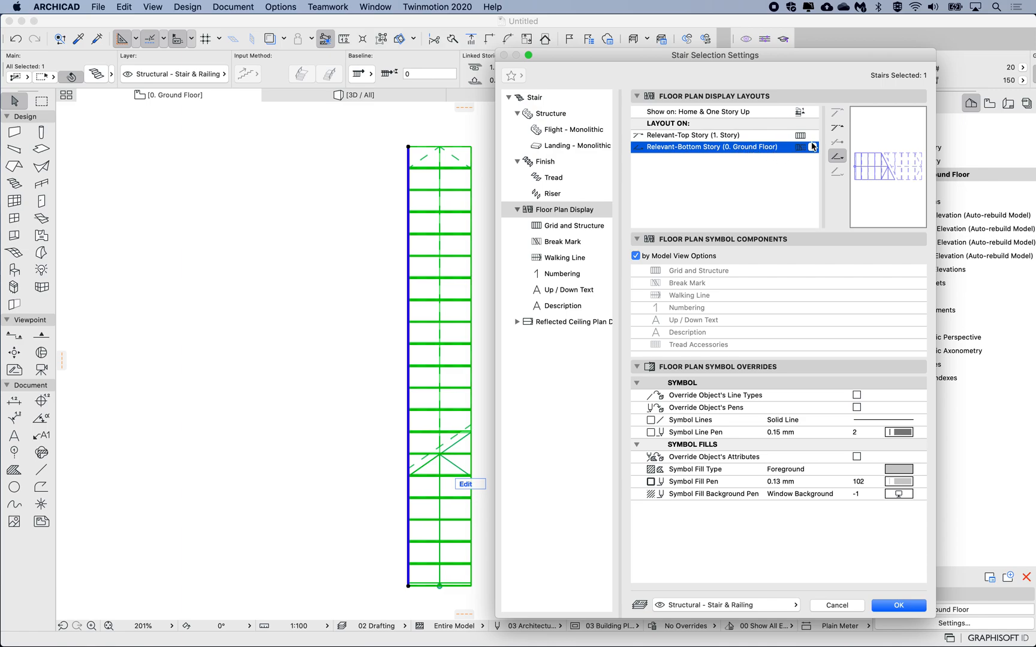
pyautogui.click(813, 147)
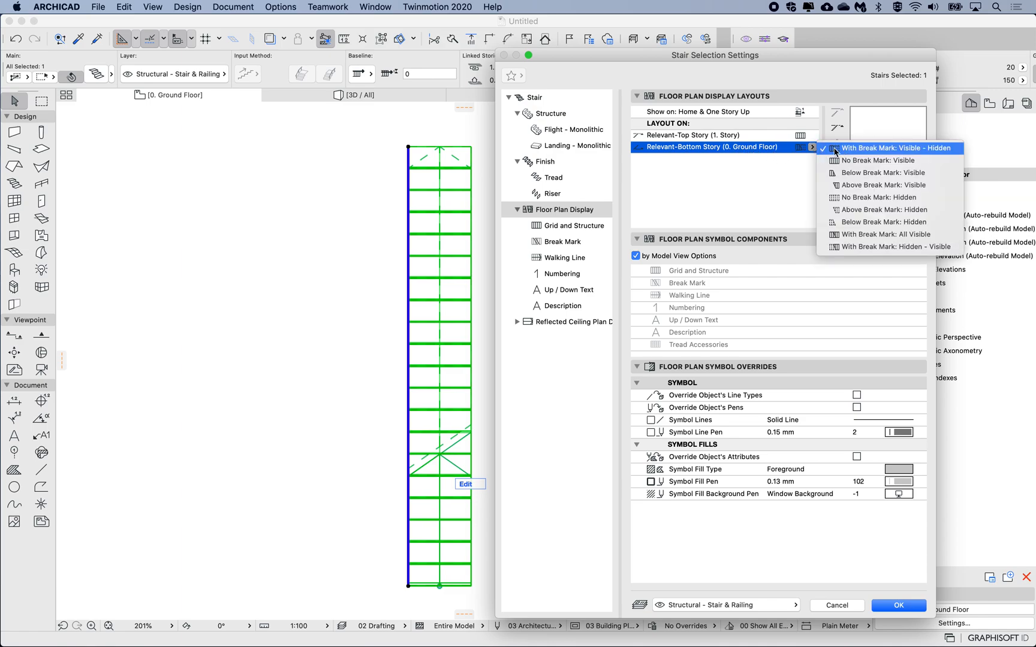
pyautogui.click(891, 148)
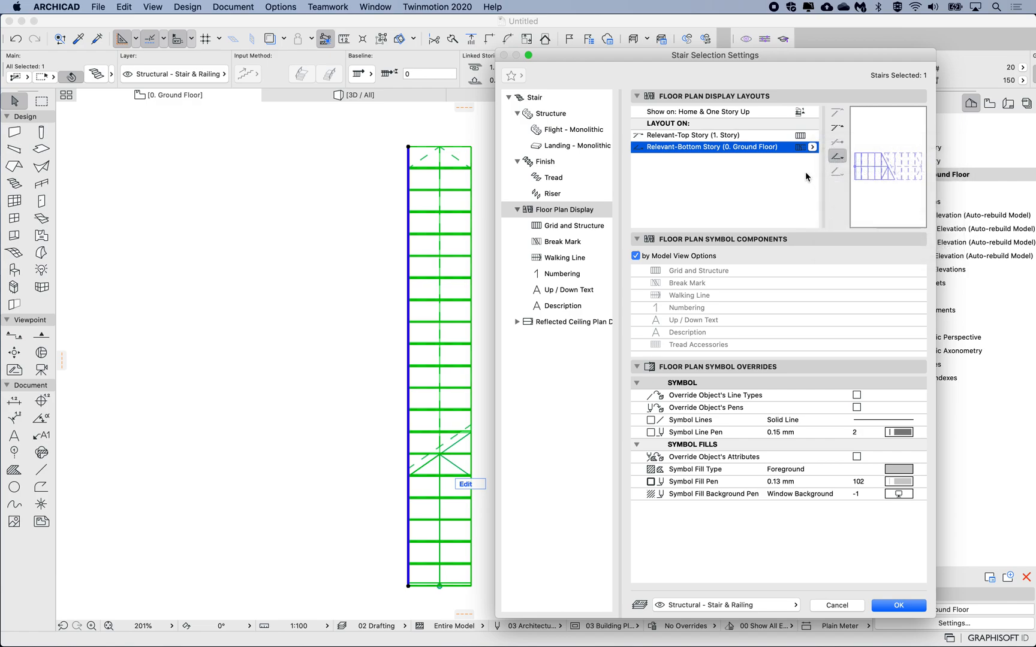
pyautogui.moveTo(918, 153)
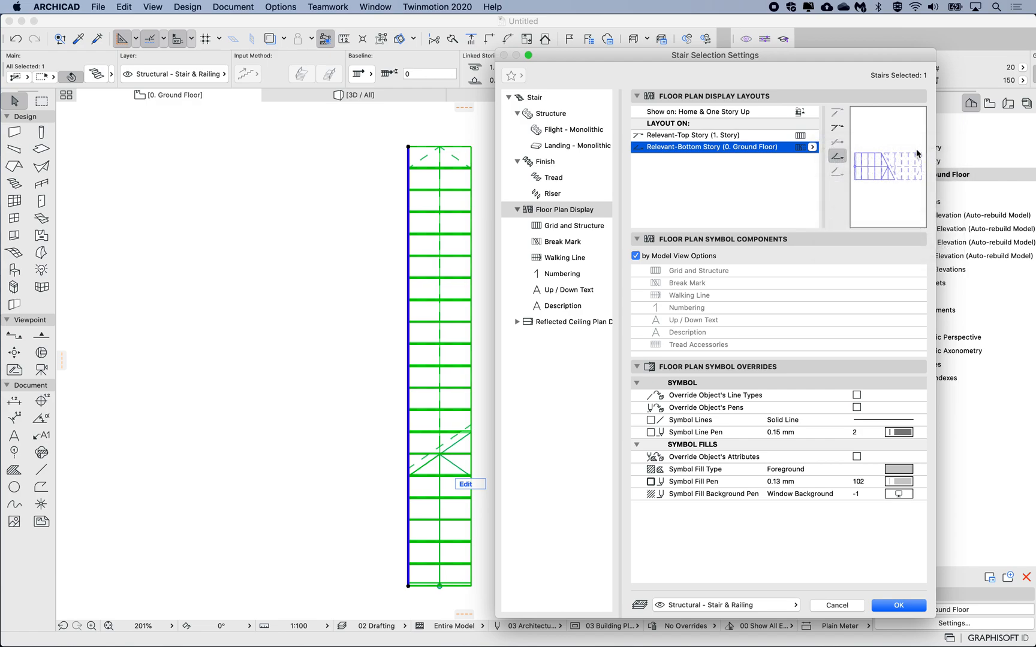
pyautogui.moveTo(915, 162)
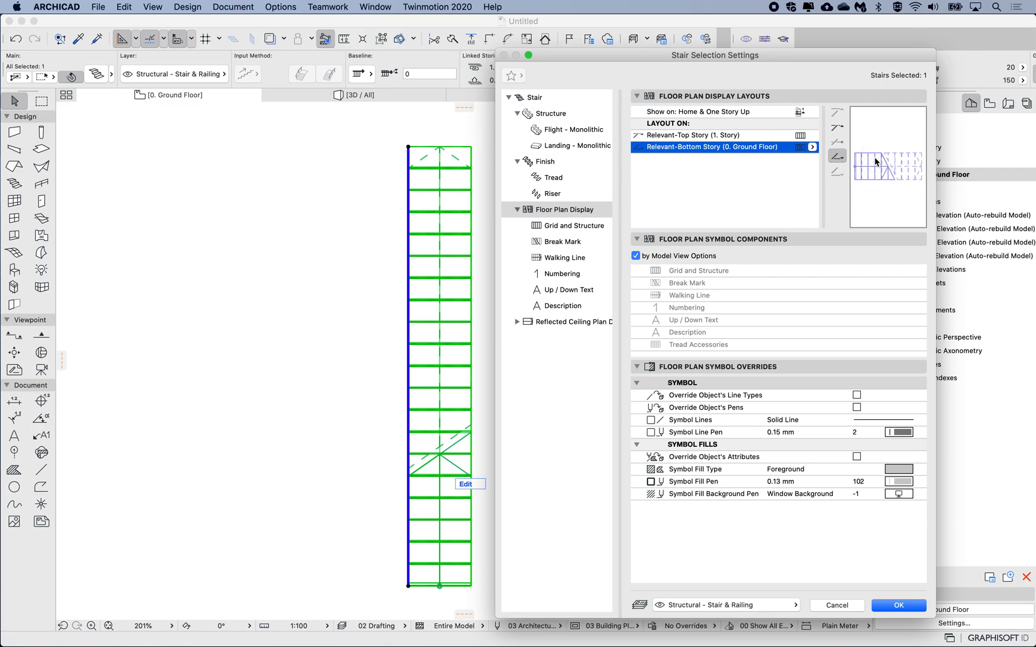
pyautogui.click(693, 135)
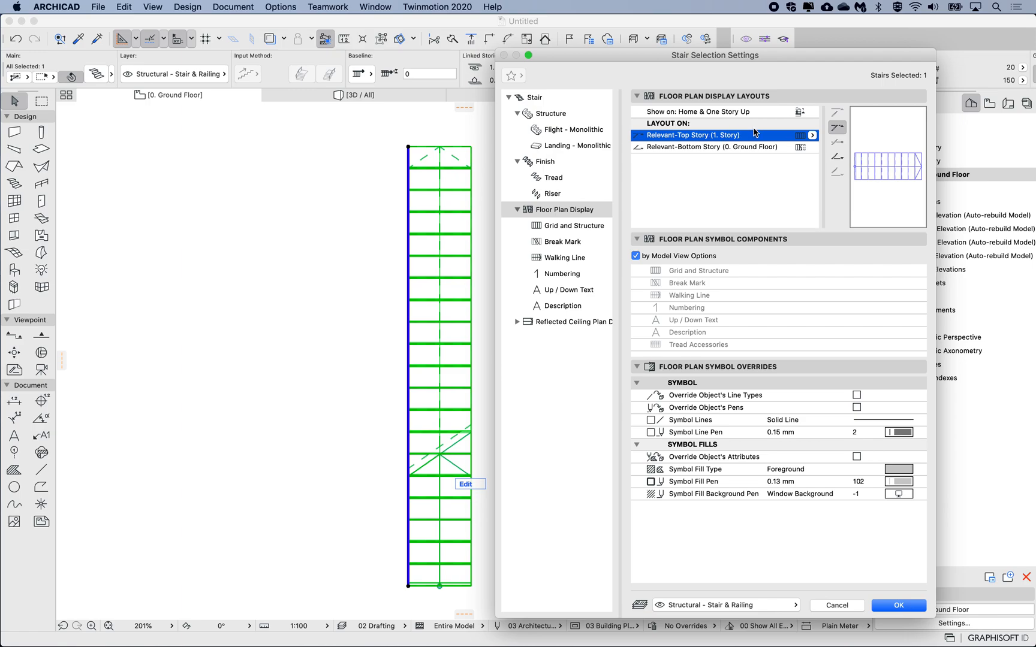
pyautogui.moveTo(872, 145)
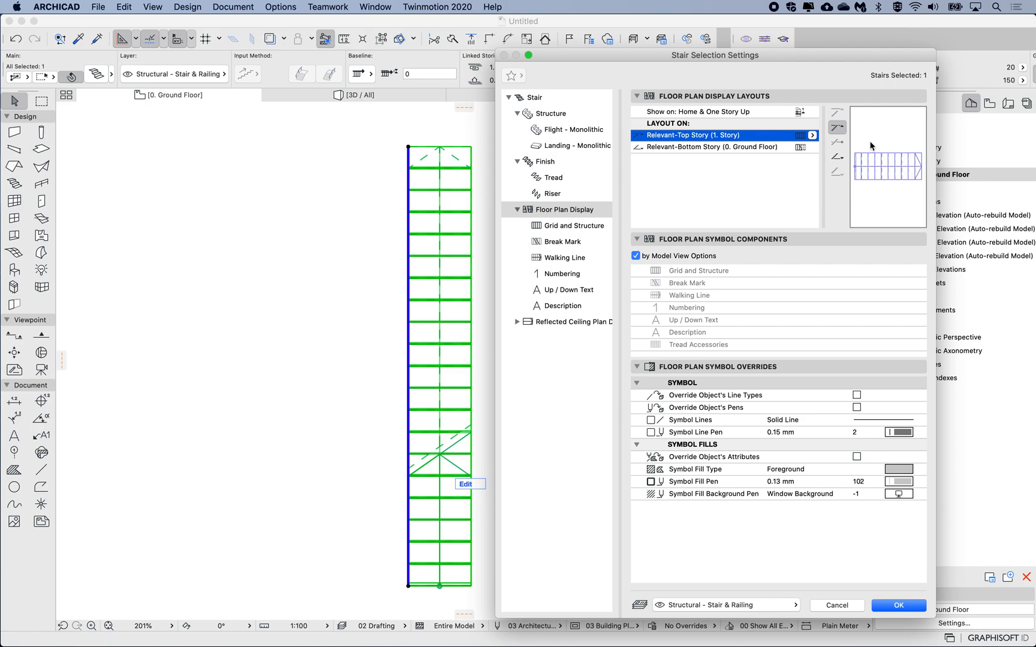
pyautogui.click(710, 147)
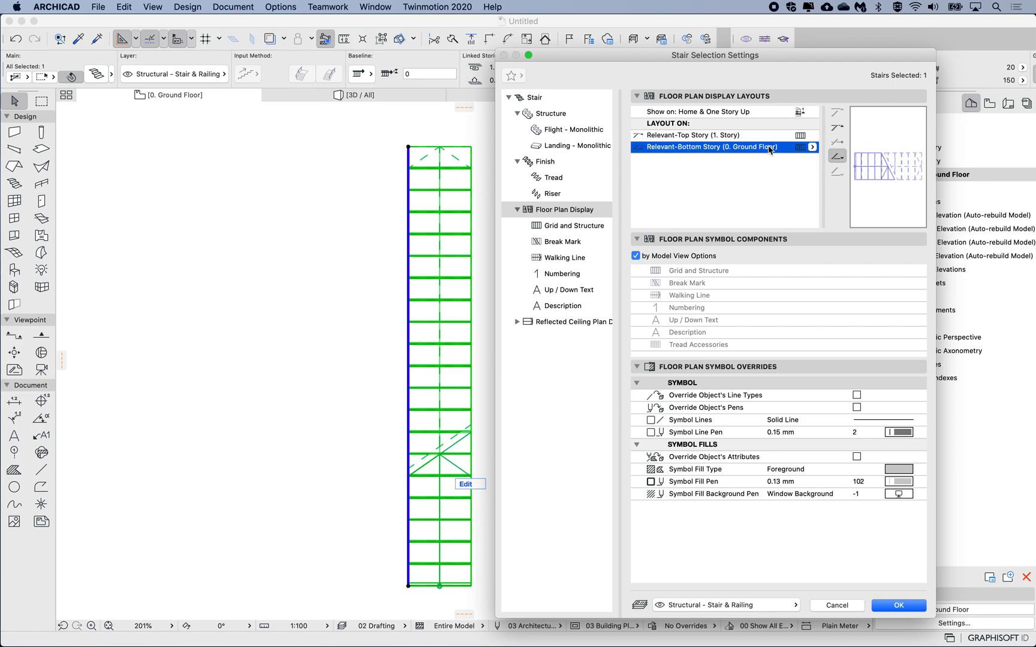
pyautogui.moveTo(760, 174)
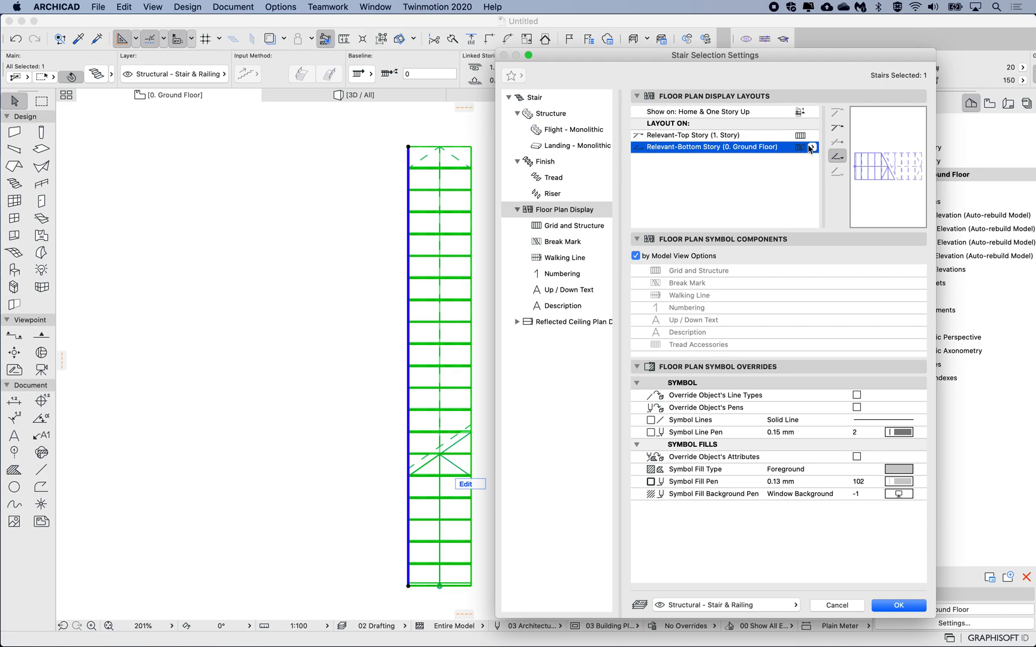
pyautogui.click(812, 148)
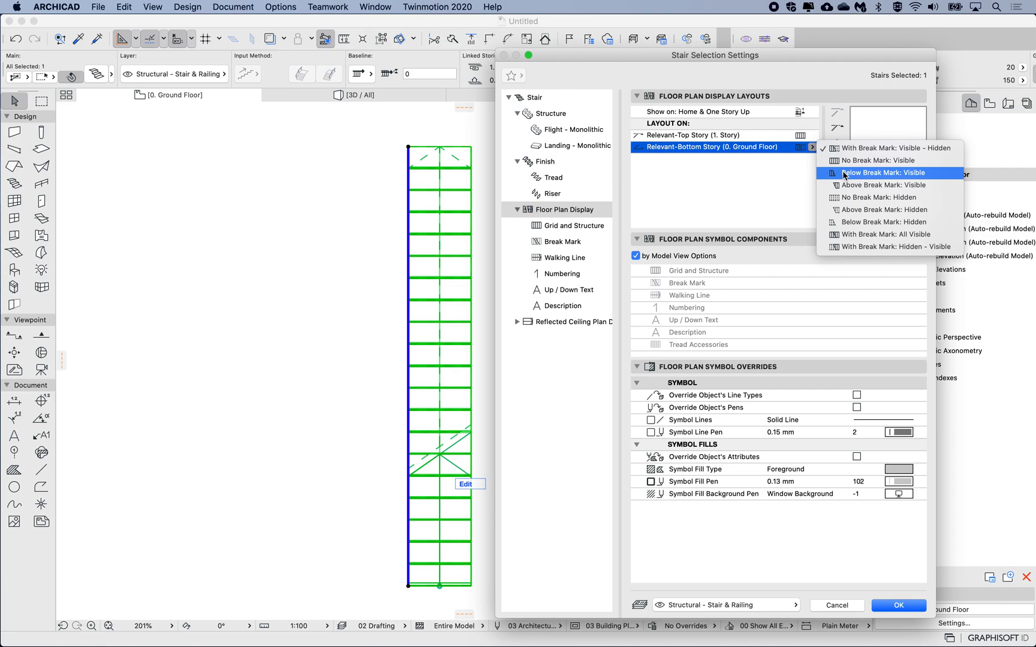
pyautogui.moveTo(884, 174)
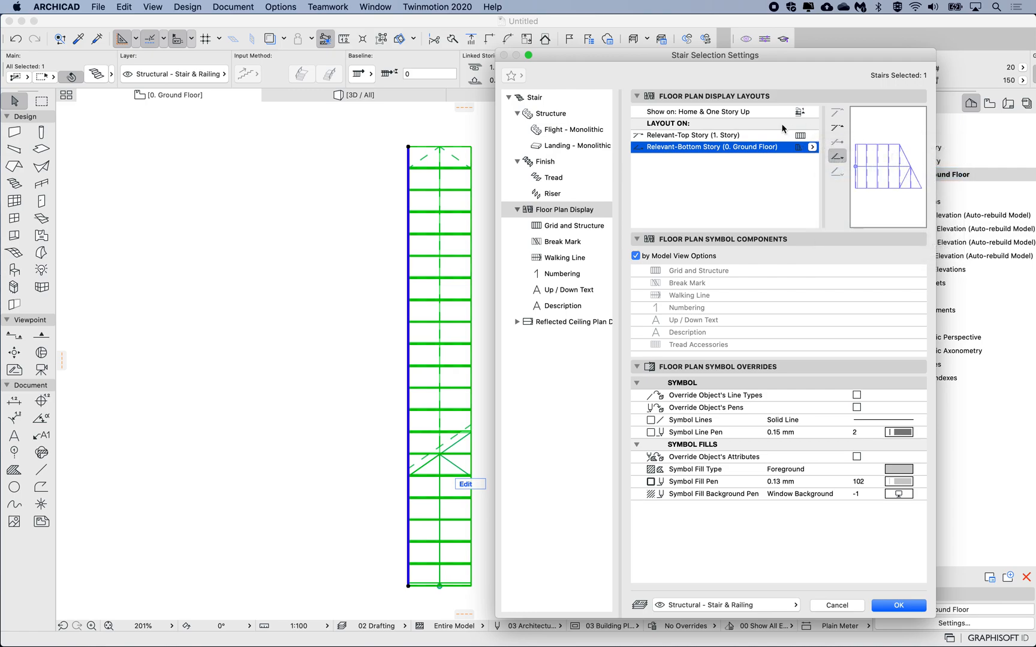
# Step: Set story 1 to show only the stair above the break mark, then apply
pyautogui.click(693, 135)
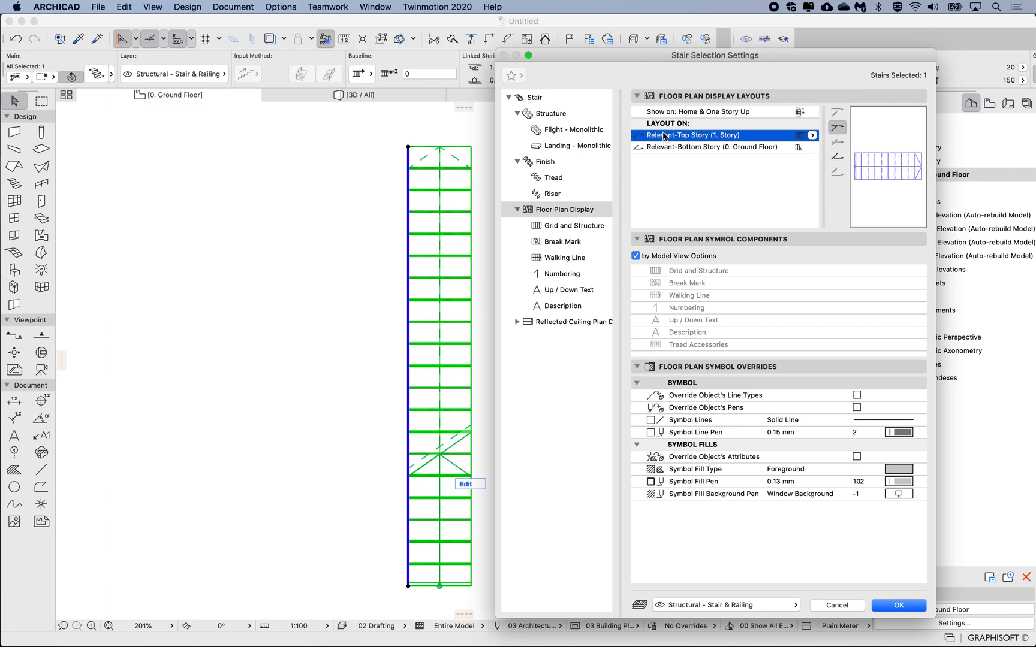
pyautogui.moveTo(730, 138)
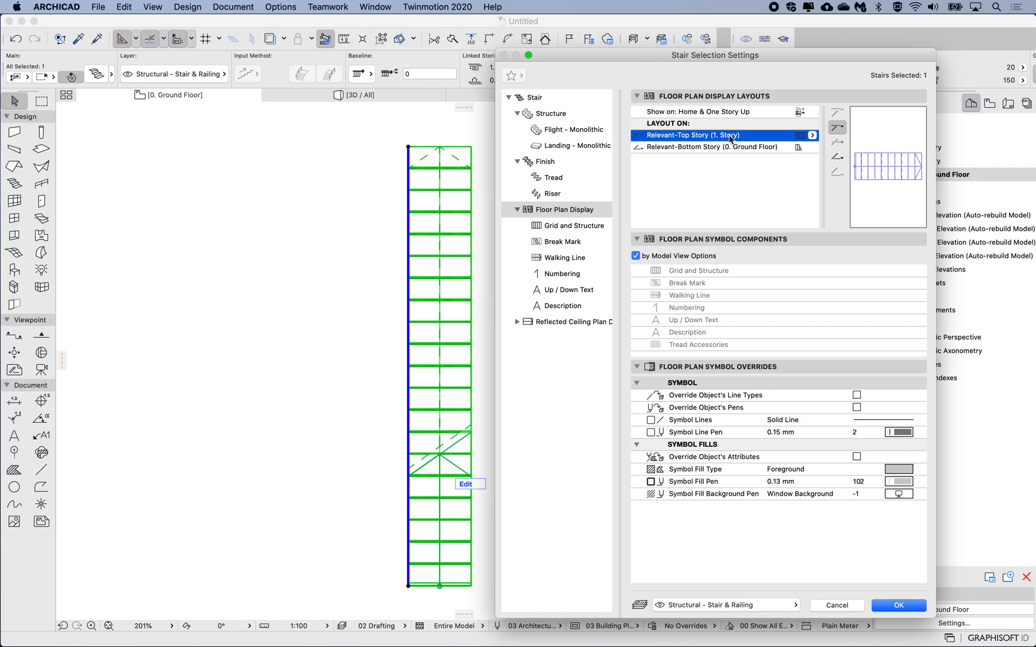
pyautogui.click(812, 136)
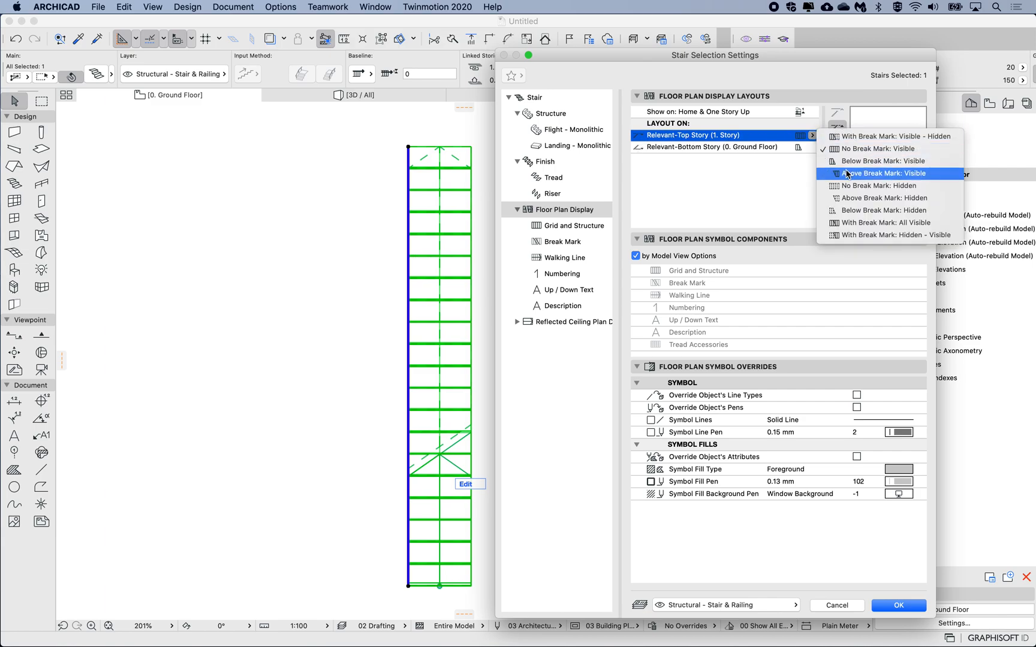
pyautogui.click(886, 174)
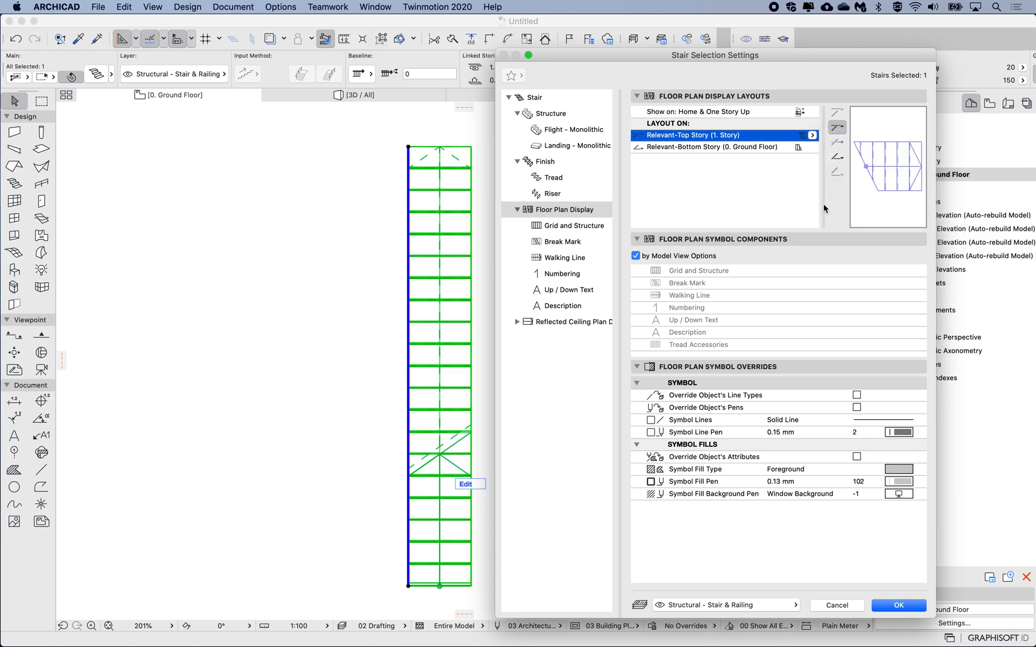
pyautogui.moveTo(786, 238)
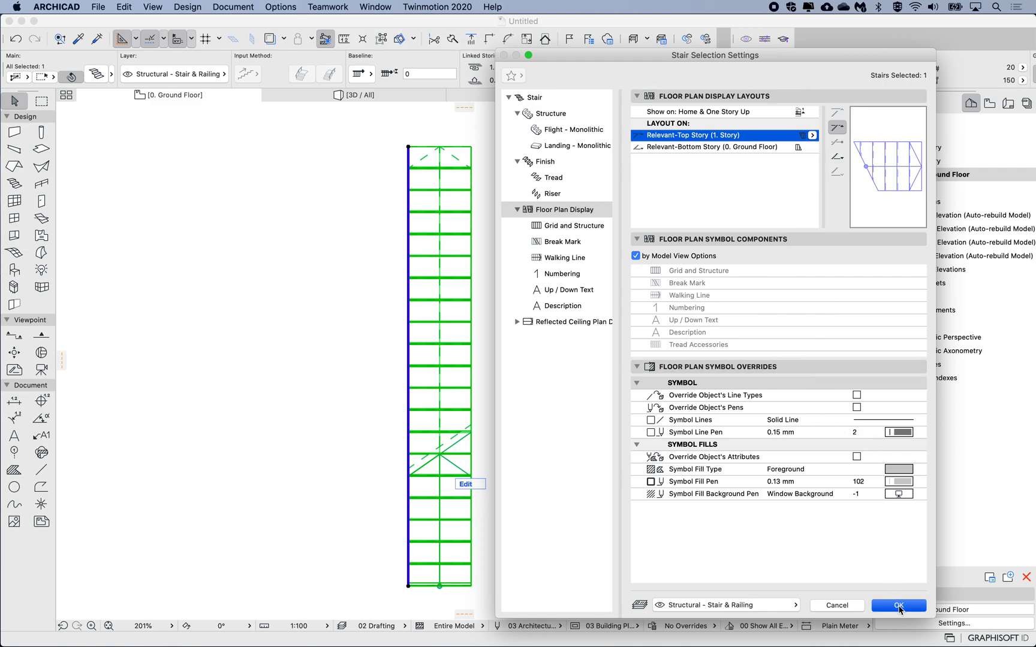
pyautogui.click(898, 606)
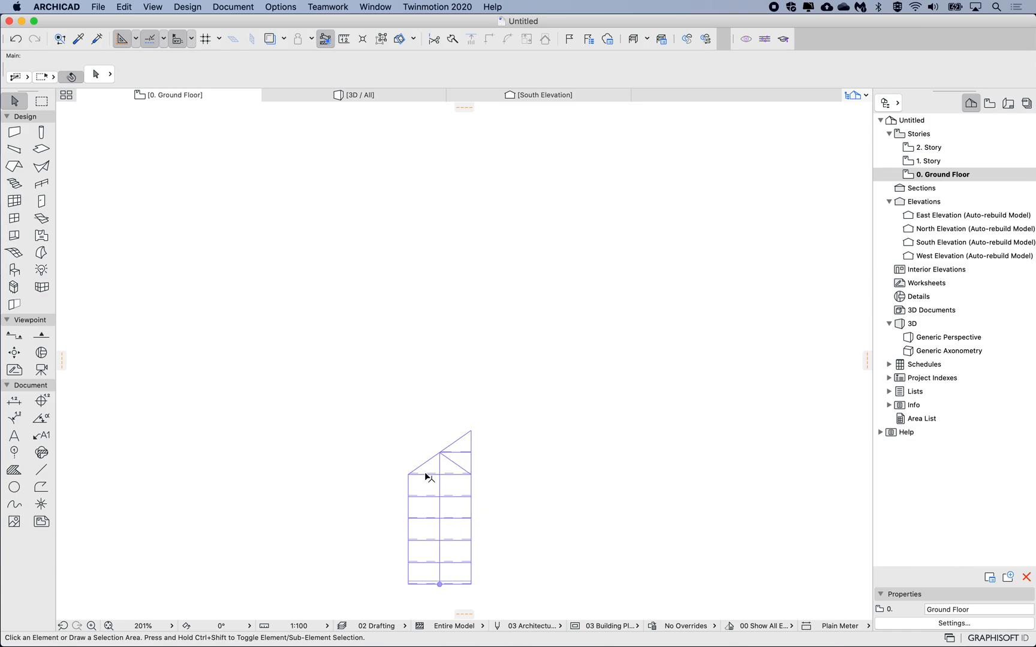
pyautogui.moveTo(917, 162)
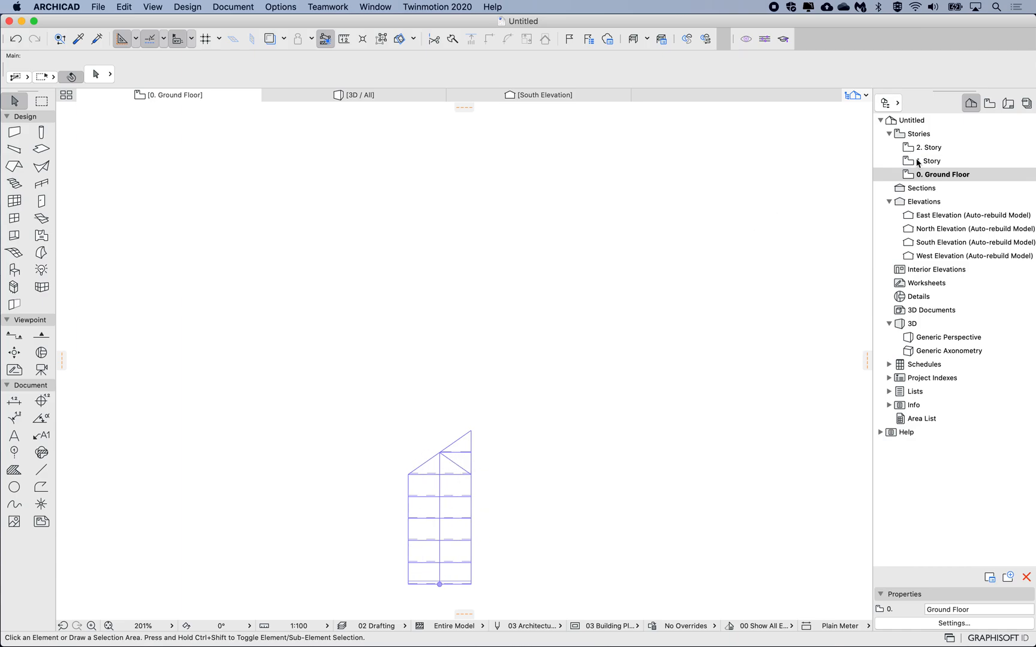
pyautogui.click(930, 161)
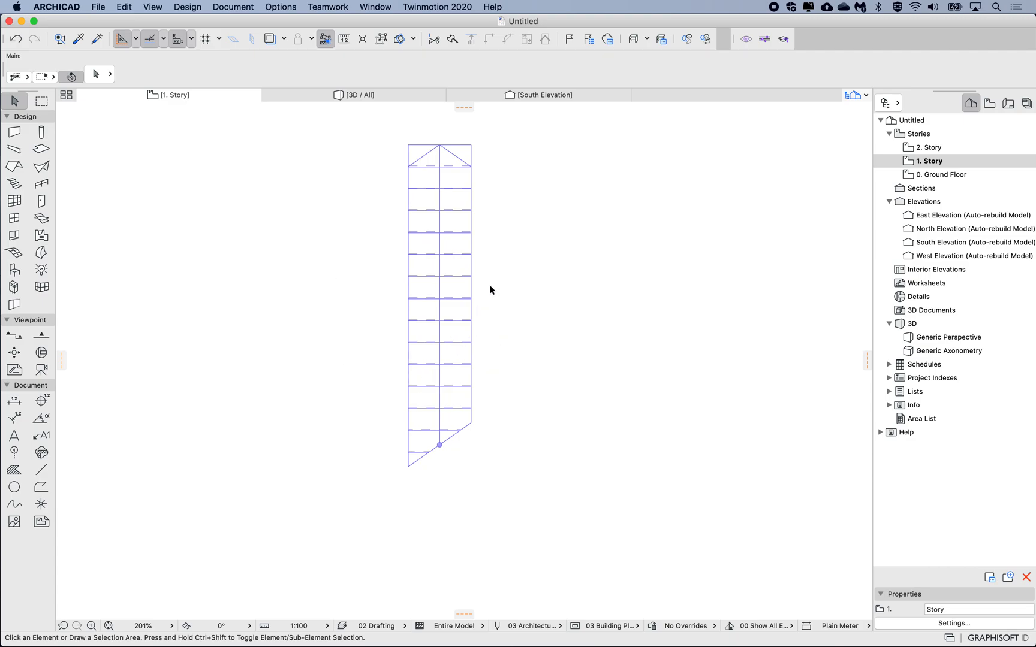
pyautogui.click(944, 175)
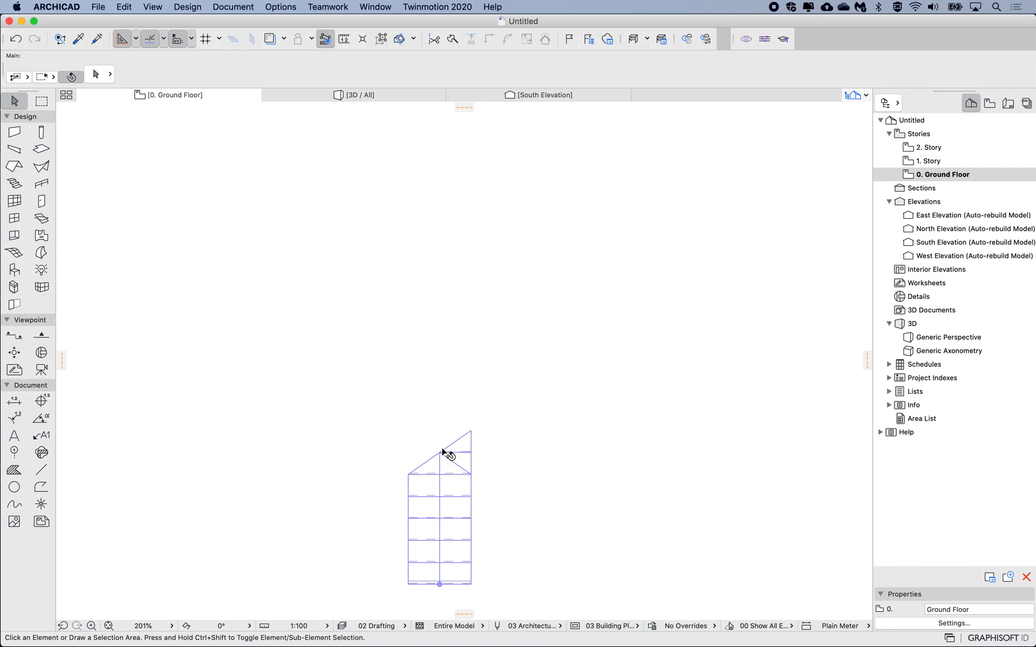
pyautogui.moveTo(474, 435)
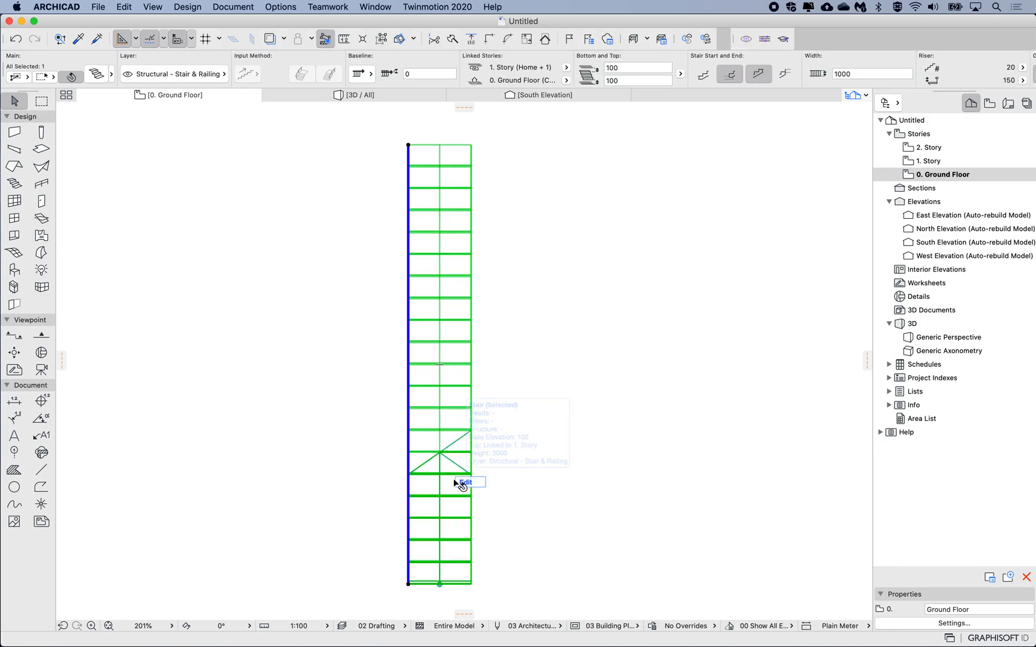
# Step: Open the stair's Break Mark settings and set the number of goings to 1
pyautogui.doubleClick(458, 459)
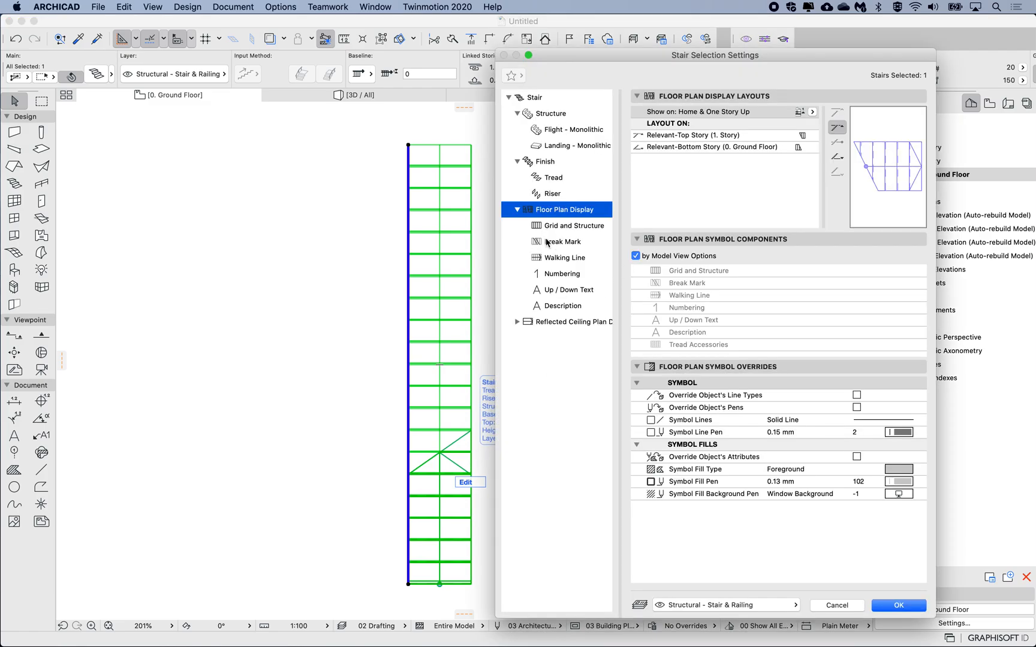
pyautogui.click(564, 241)
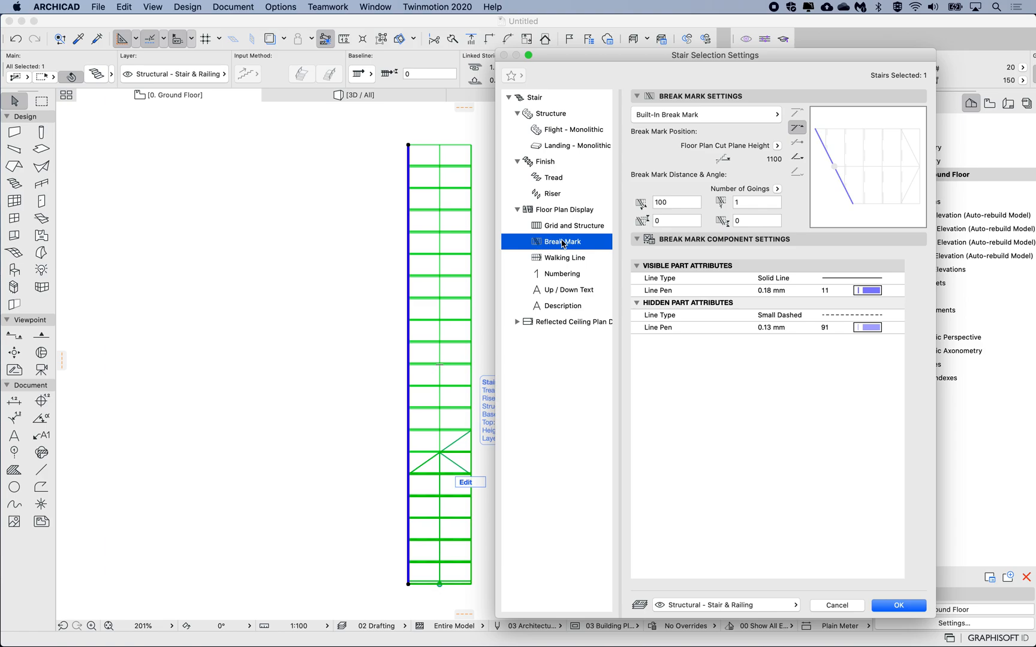
pyautogui.moveTo(687, 157)
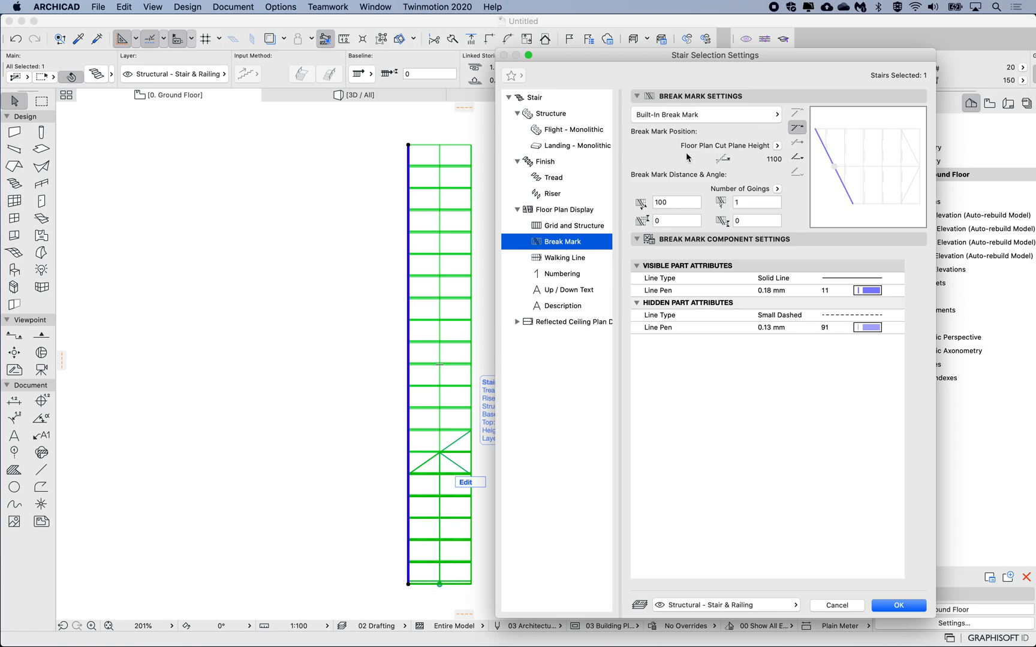
pyautogui.moveTo(698, 150)
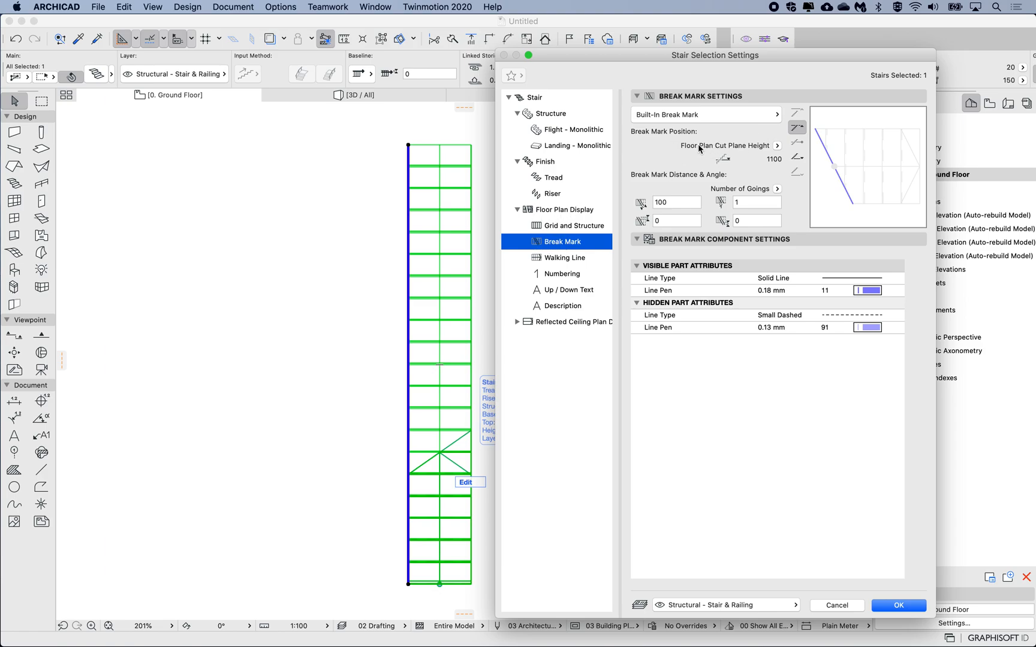
pyautogui.moveTo(749, 144)
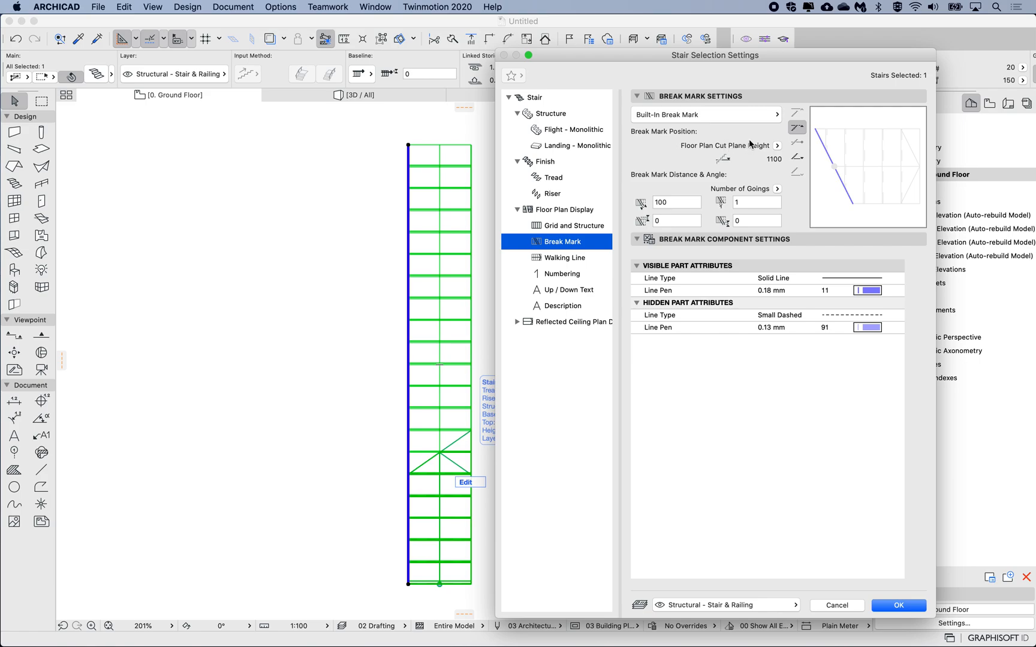
pyautogui.moveTo(611, 435)
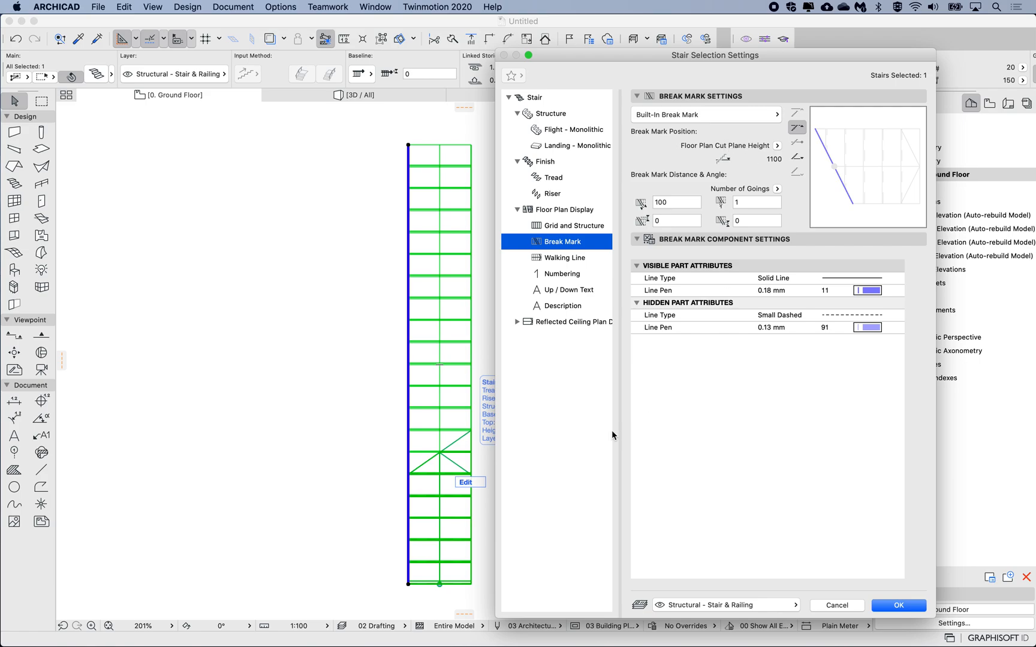
pyautogui.moveTo(723, 234)
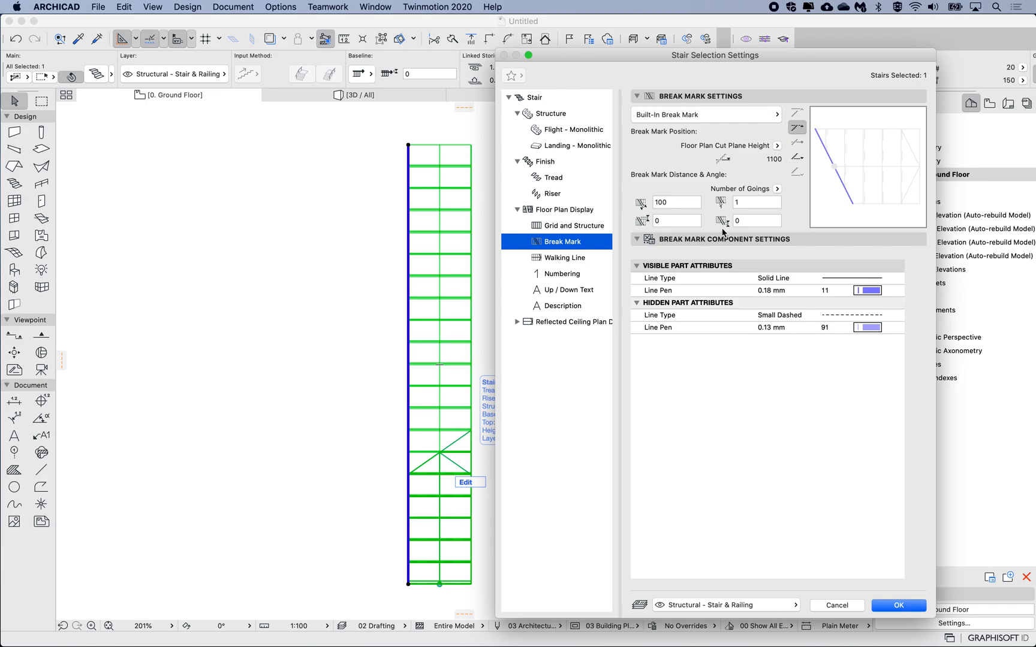
pyautogui.moveTo(716, 189)
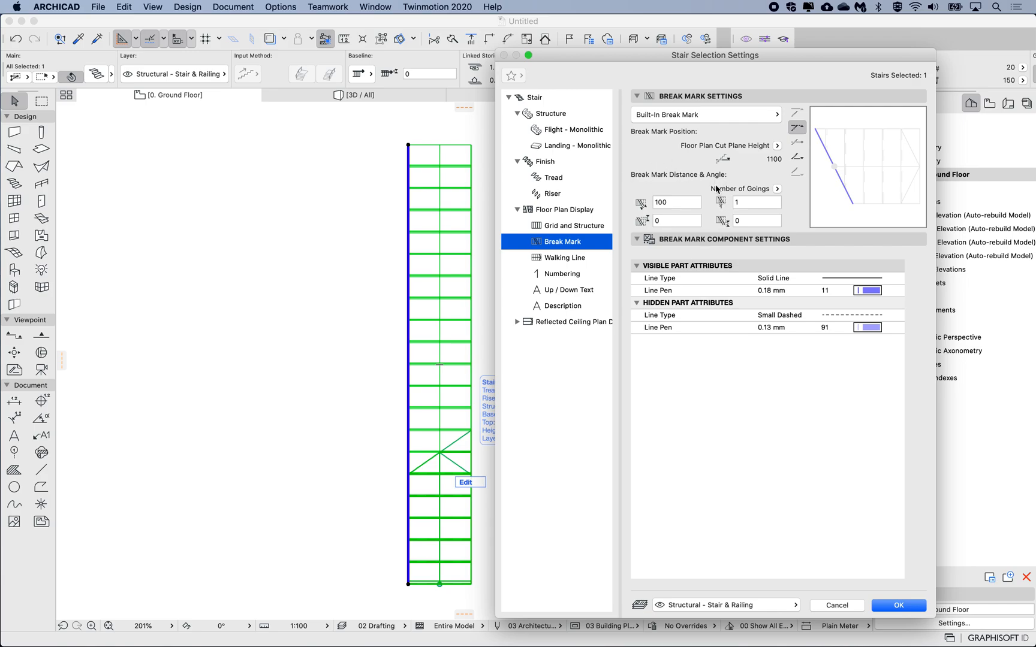
pyautogui.click(755, 202)
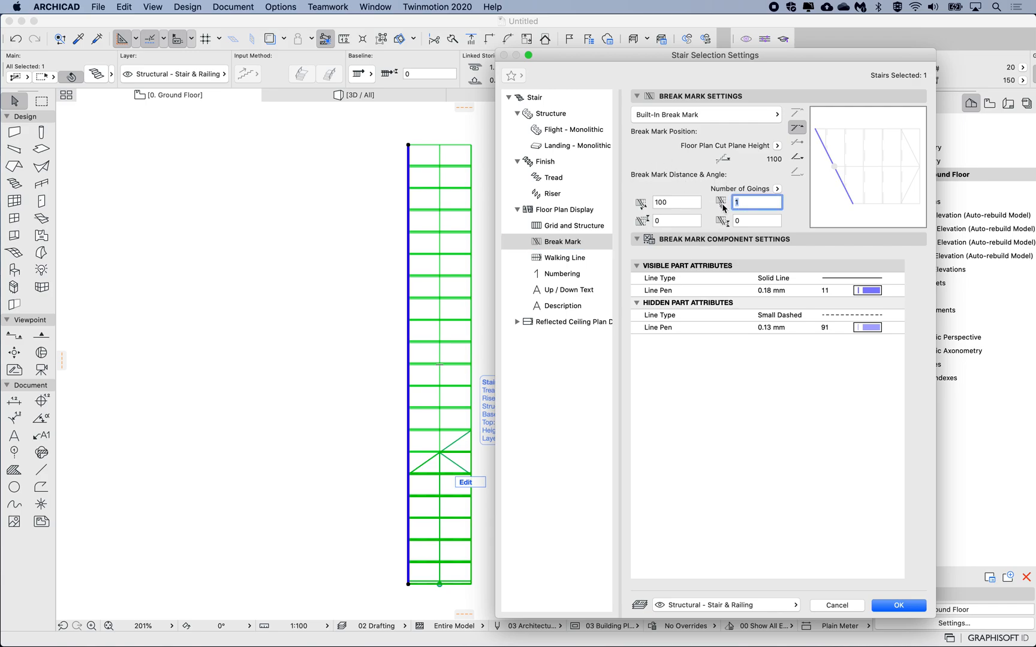
pyautogui.click(757, 202)
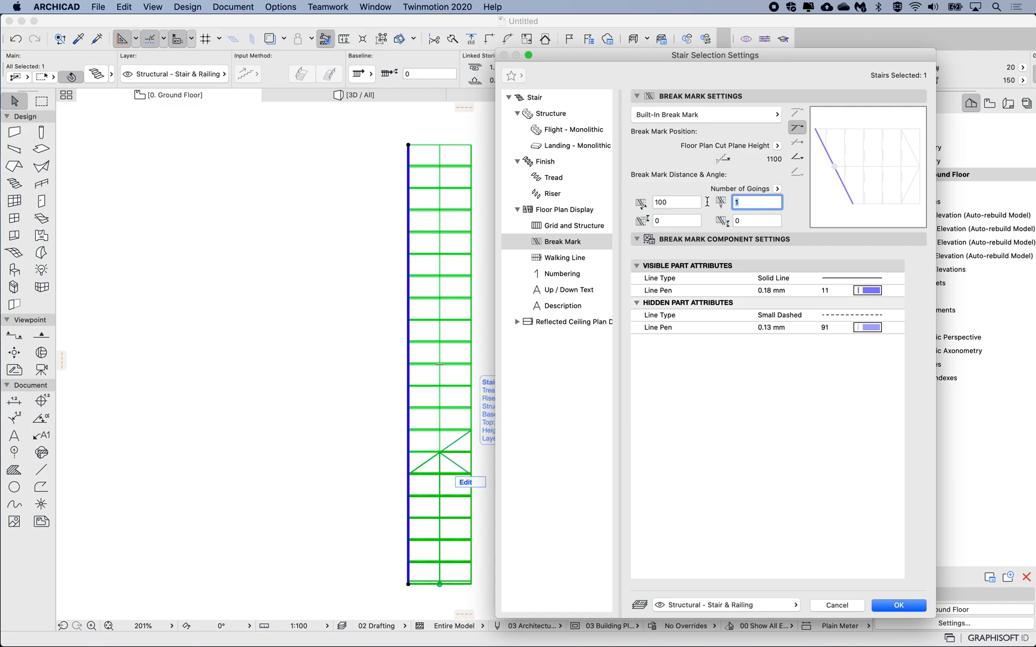
pyautogui.moveTo(721, 203)
pyautogui.write('0')
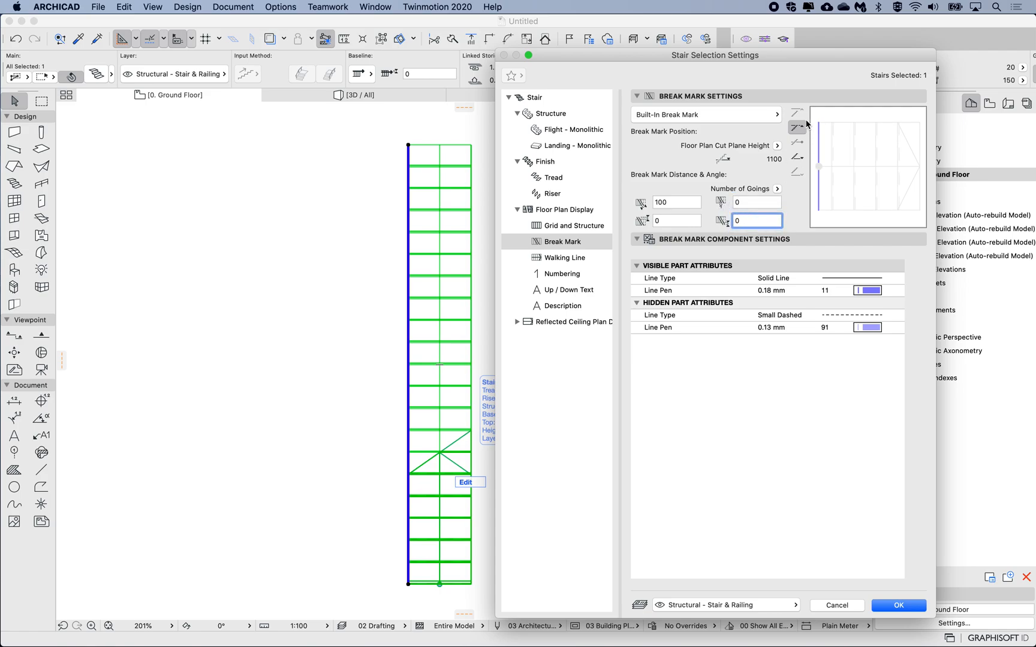
pyautogui.click(757, 202)
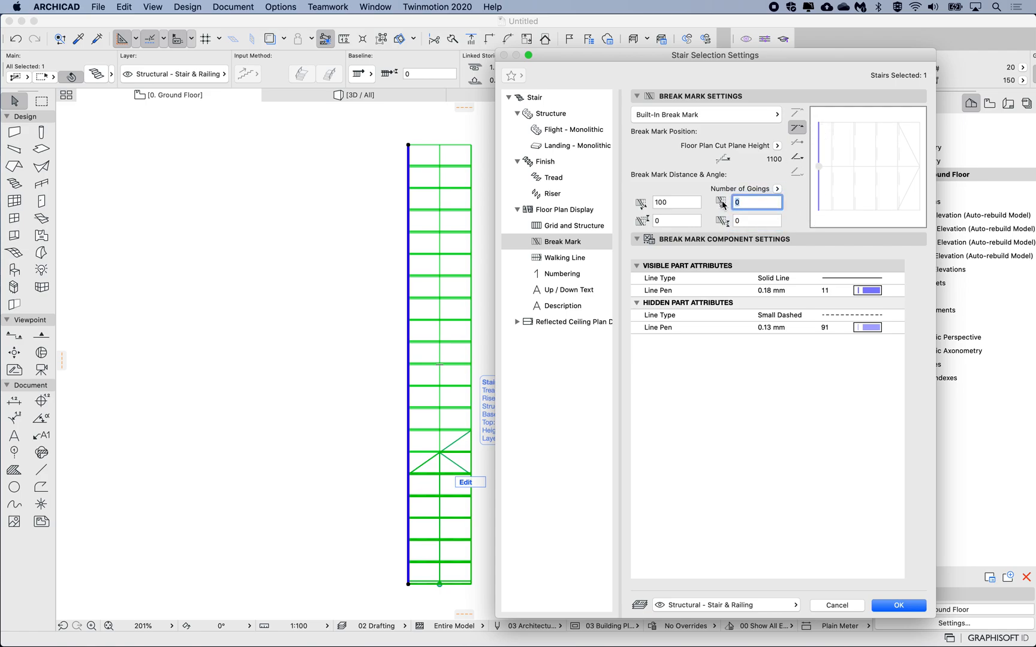
pyautogui.write('1')
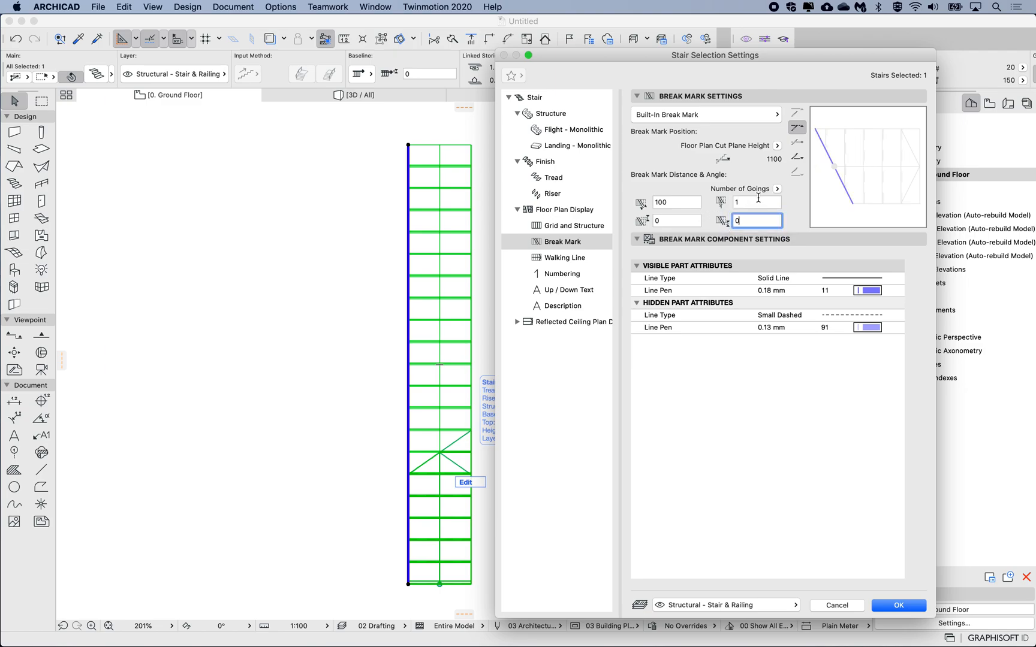
# Step: Try Angle to Vertical for the break mark distance, then return to Number of Goings
pyautogui.click(776, 189)
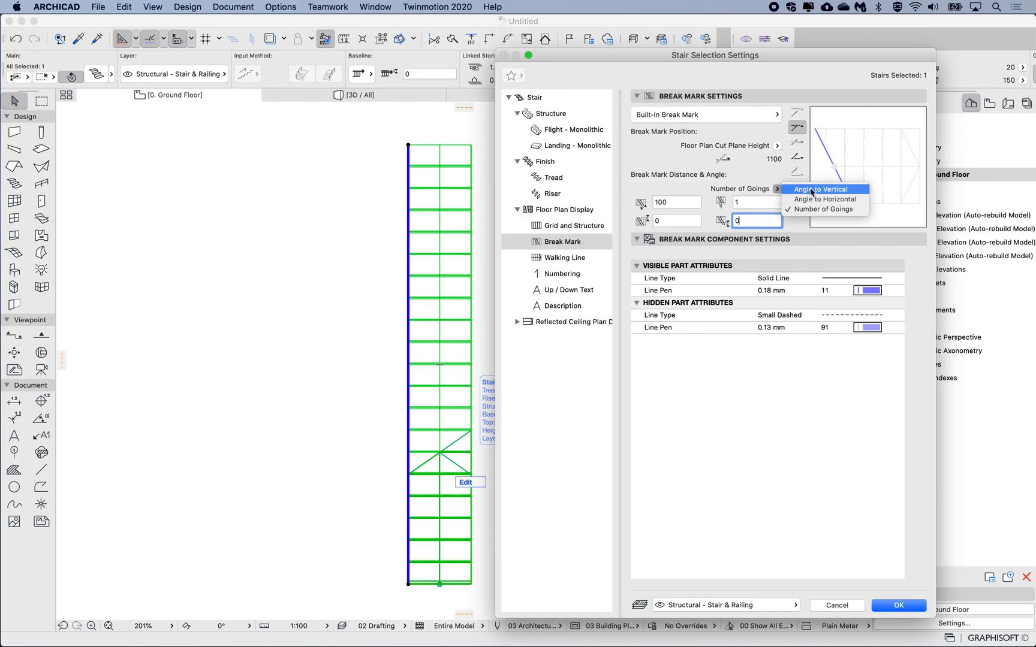
pyautogui.click(821, 189)
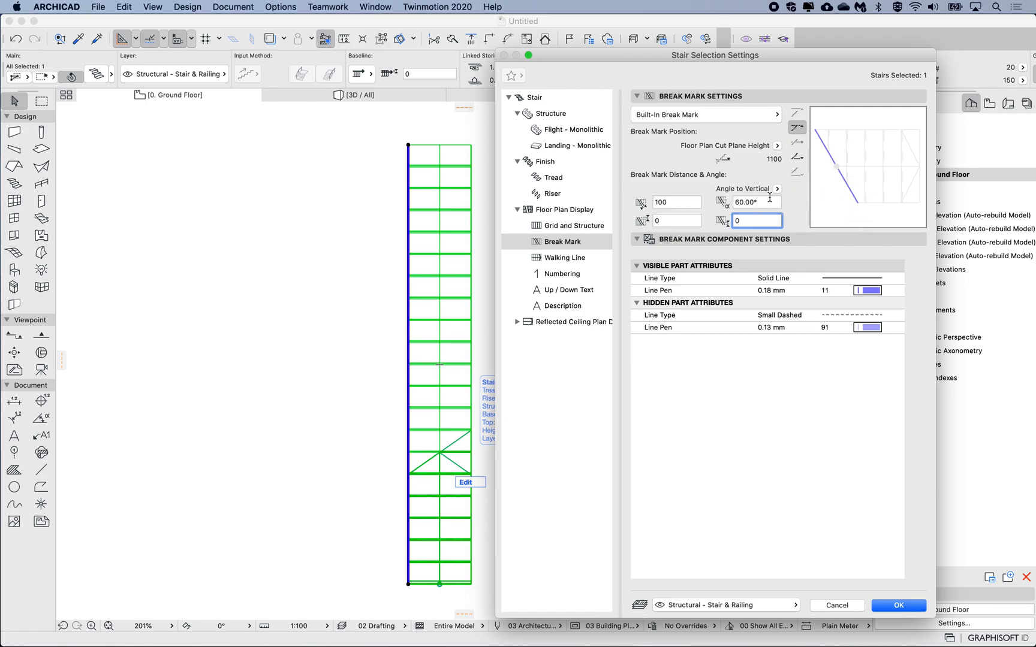
pyautogui.click(747, 189)
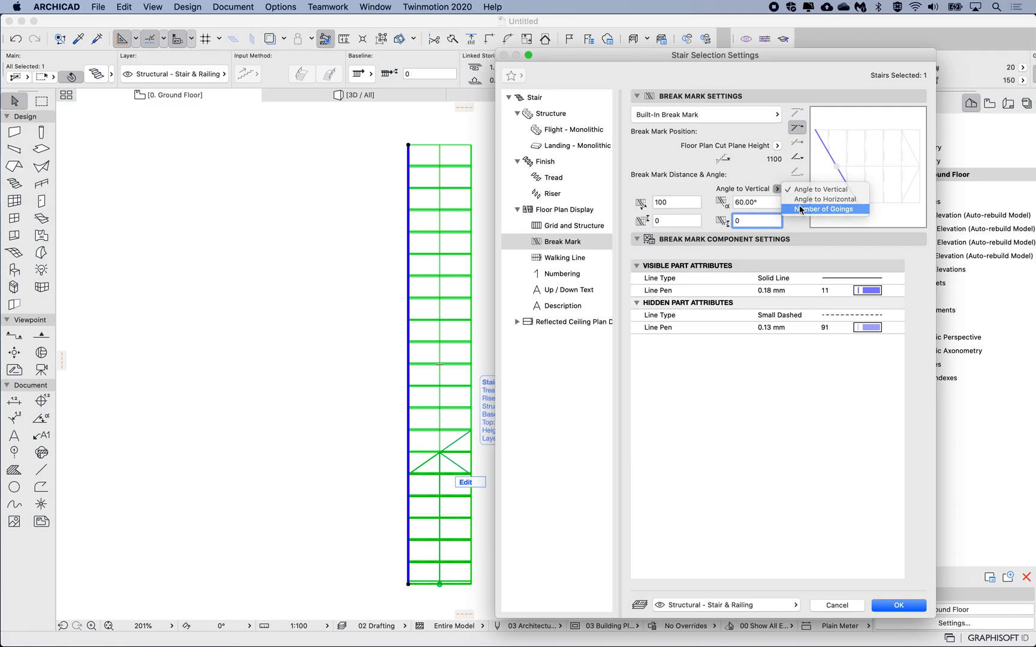
pyautogui.click(824, 209)
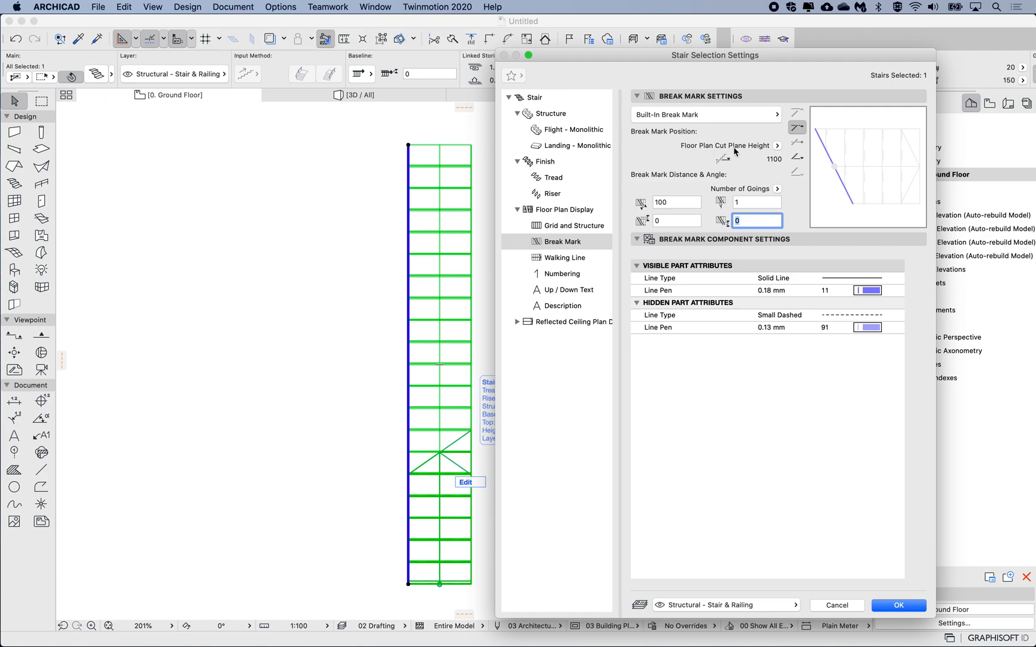
# Step: Set the break mark position to At Nth Riser, riser 5, and apply
pyautogui.click(776, 145)
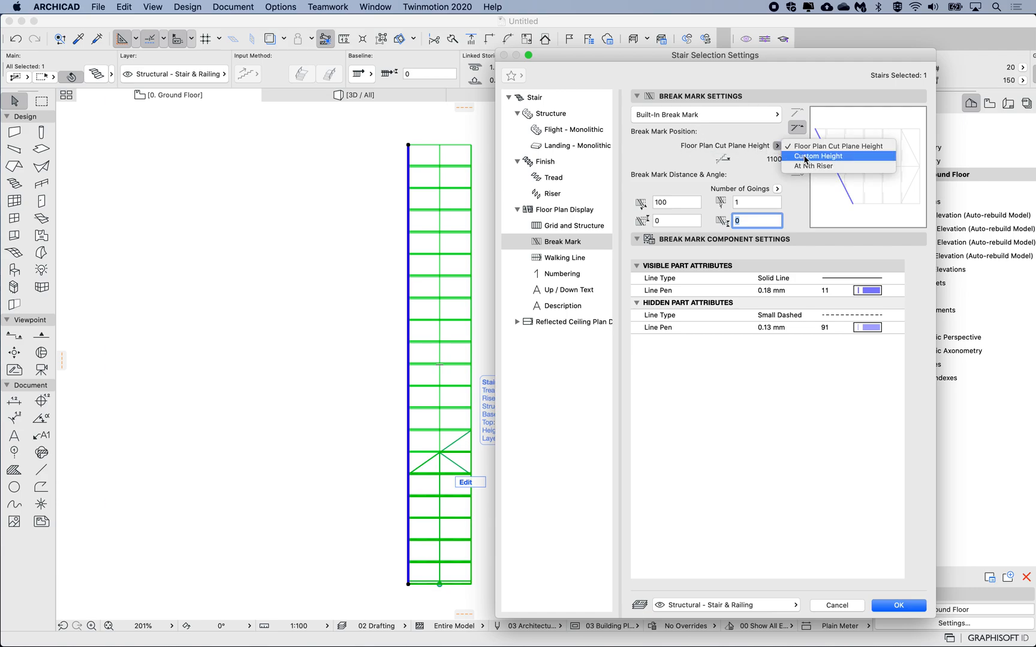
pyautogui.click(812, 166)
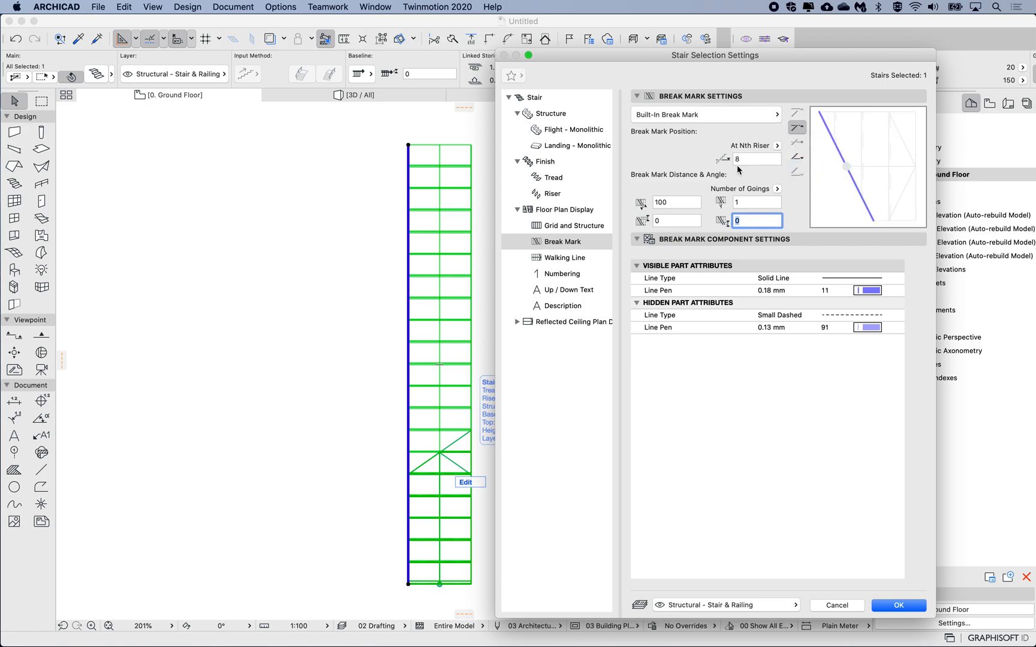
pyautogui.click(756, 158)
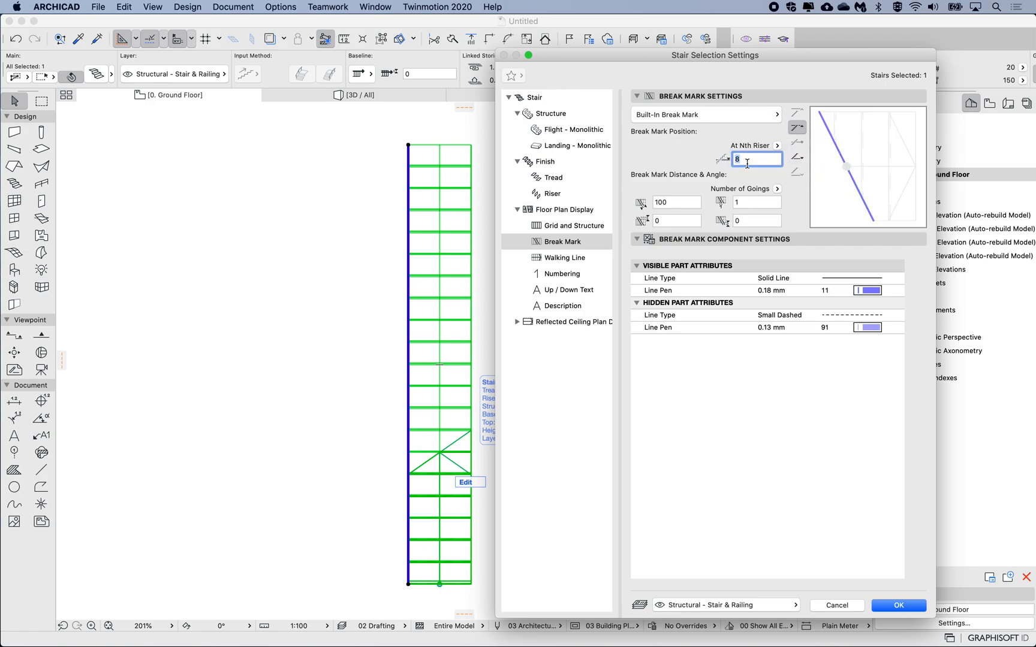
pyautogui.write('6')
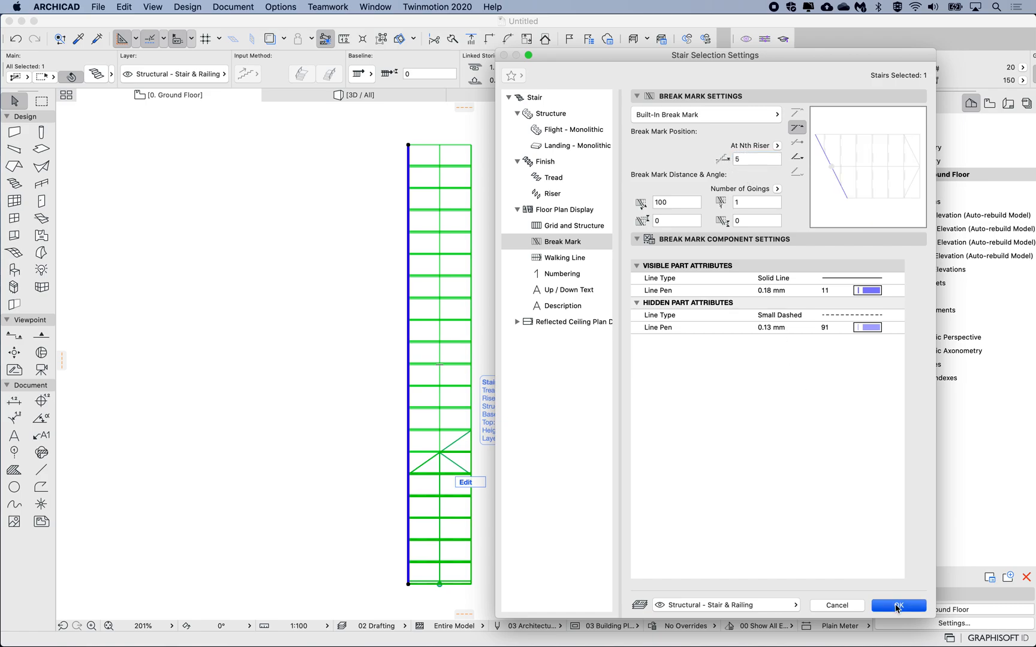
pyautogui.click(897, 605)
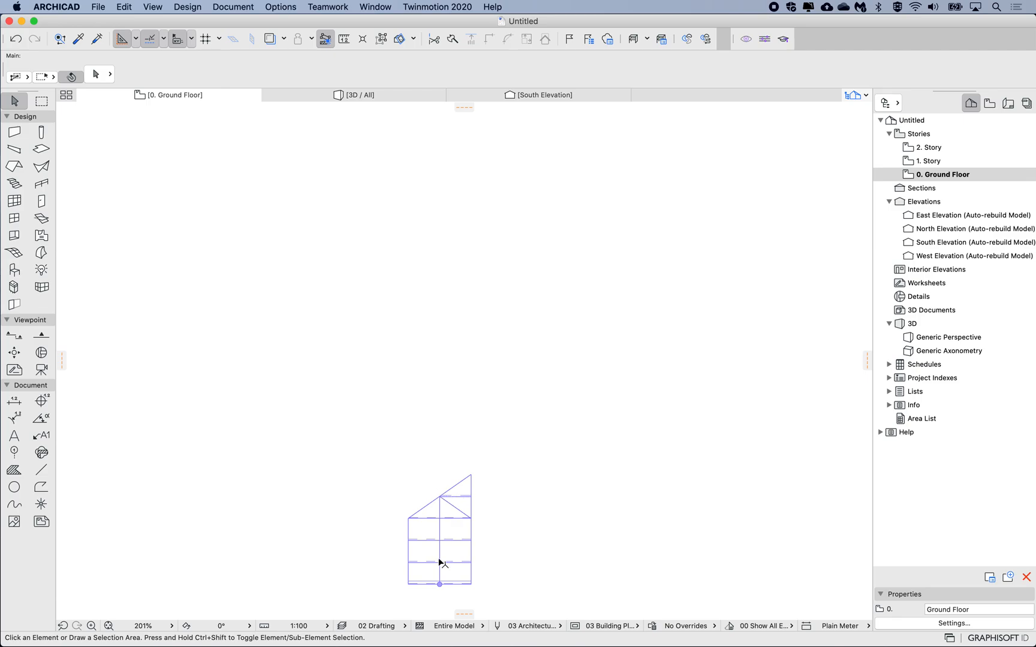
pyautogui.moveTo(925, 164)
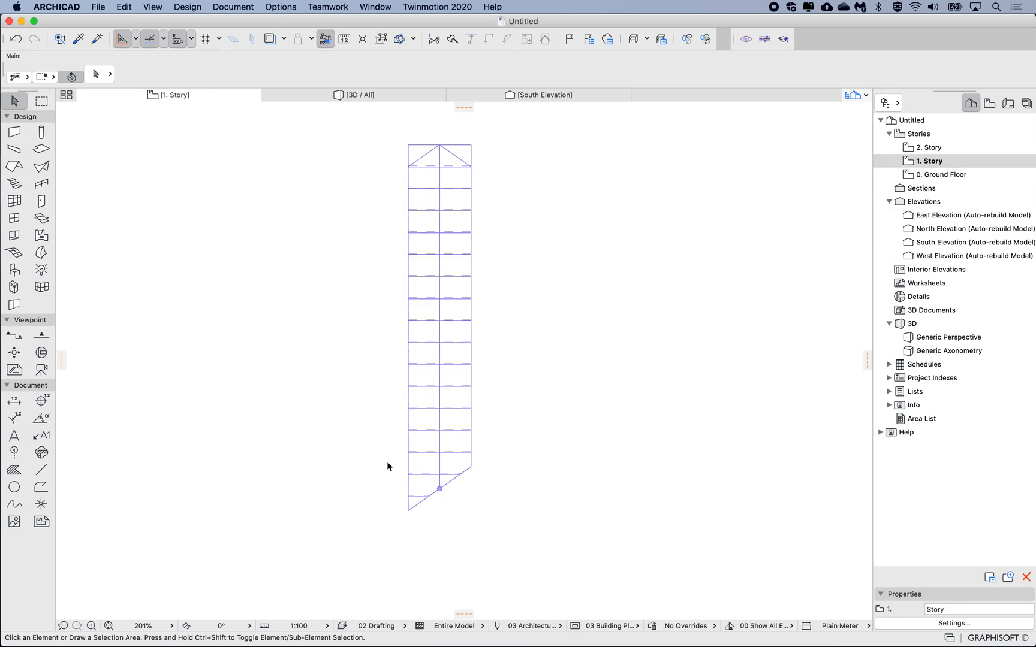
pyautogui.moveTo(482, 242)
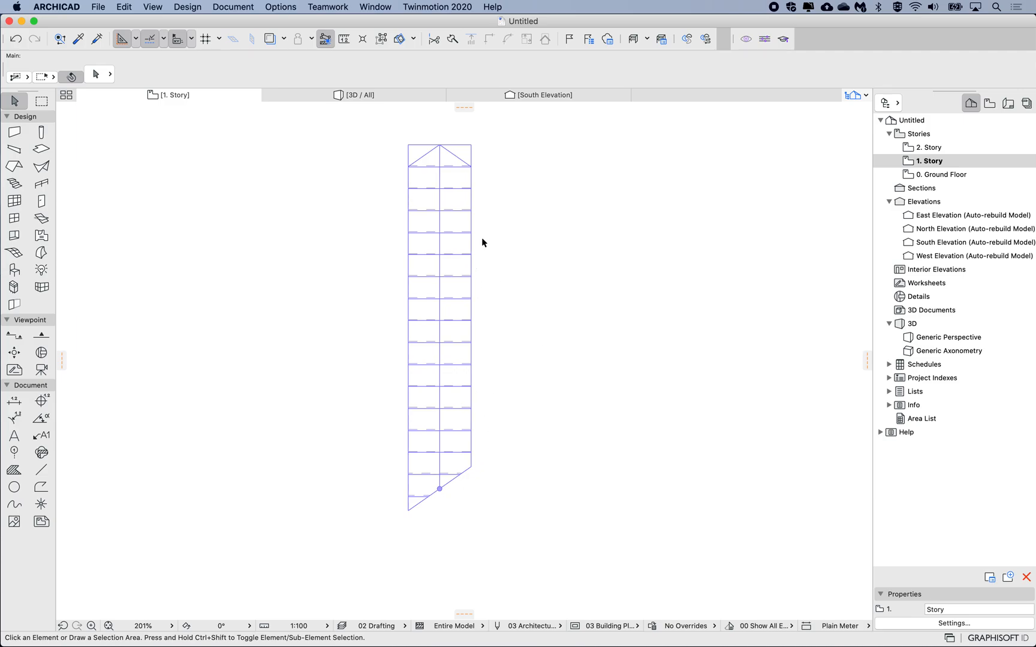
pyautogui.moveTo(463, 322)
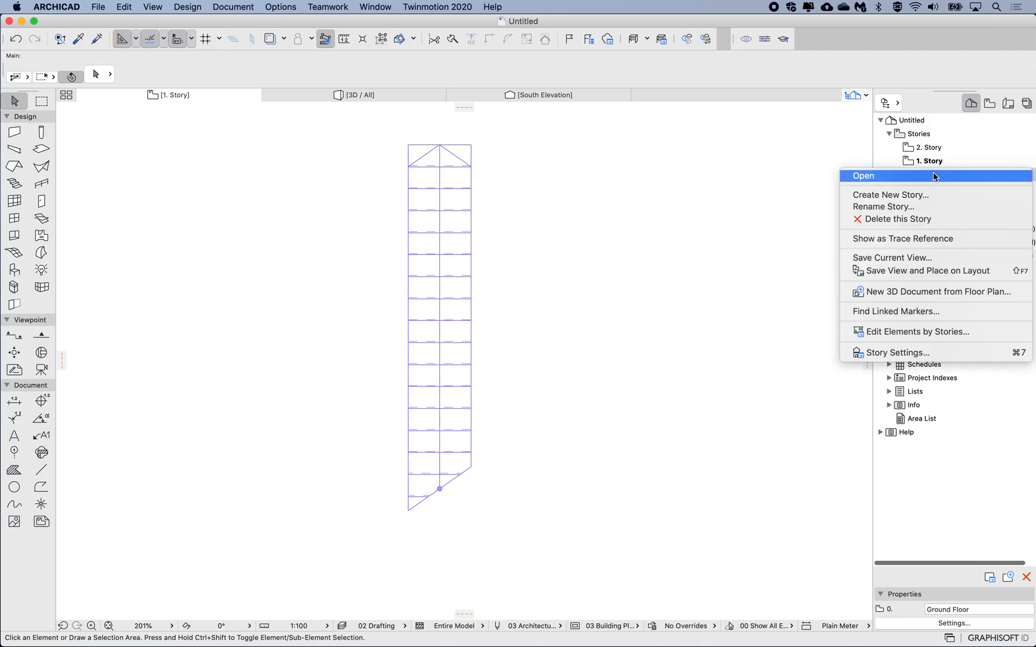
pyautogui.moveTo(922, 239)
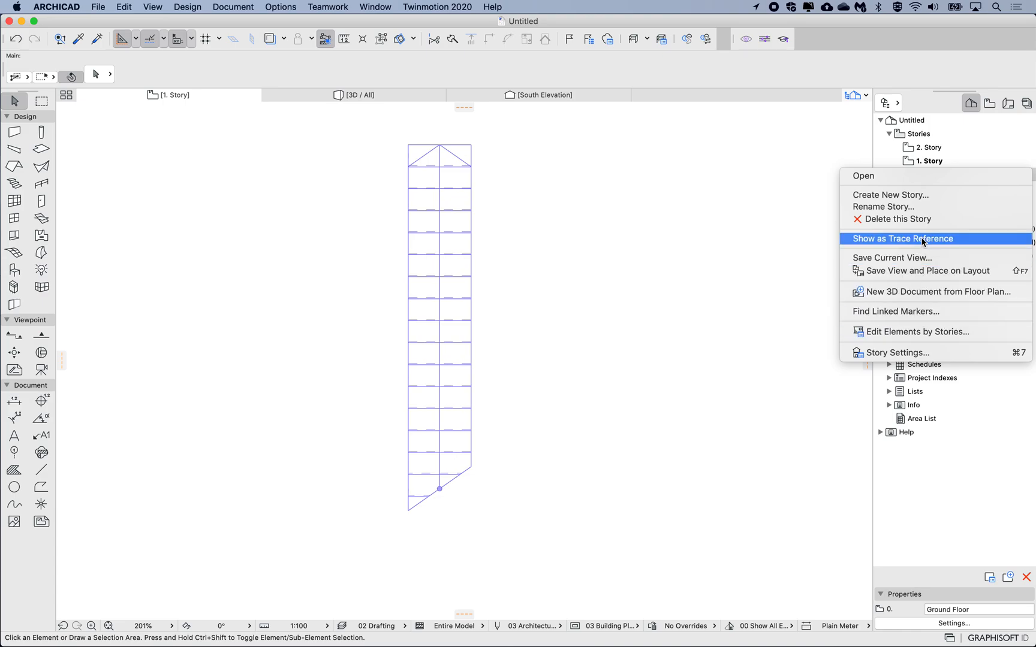
# Step: Show the ground floor as a trace reference beneath story 1
pyautogui.click(901, 239)
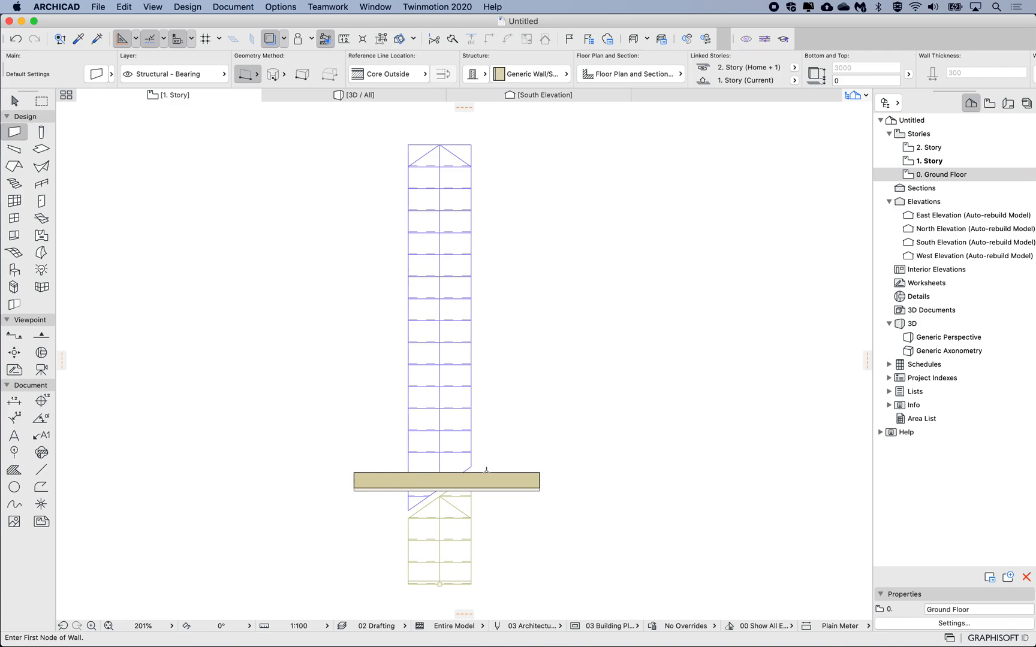
pyautogui.moveTo(932, 177)
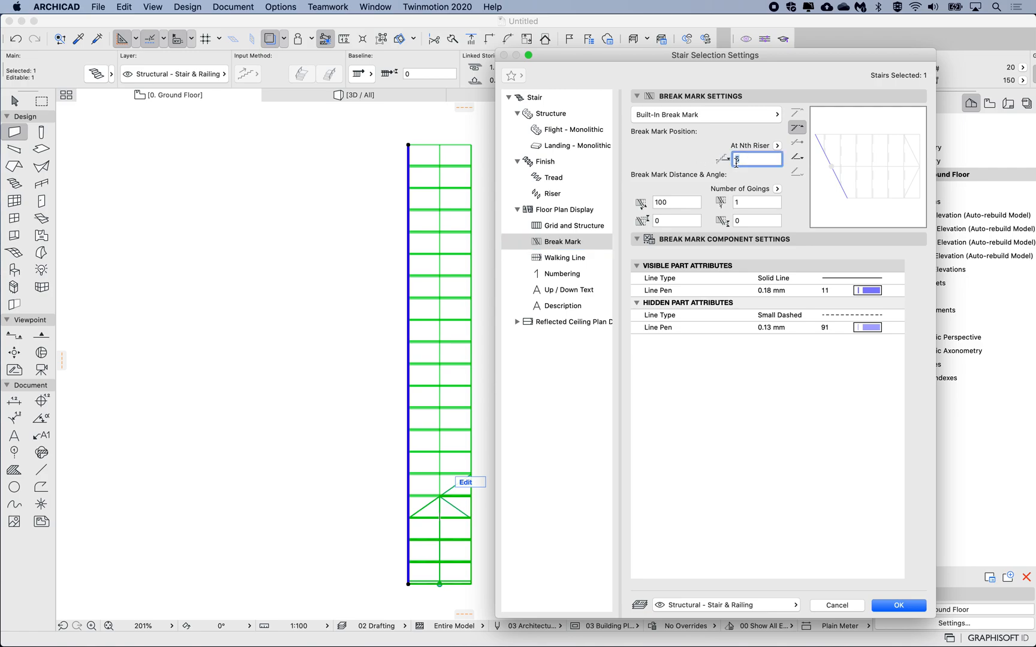
# Step: Enter riser 10 for the break mark position and confirm the stair settings
pyautogui.write('10')
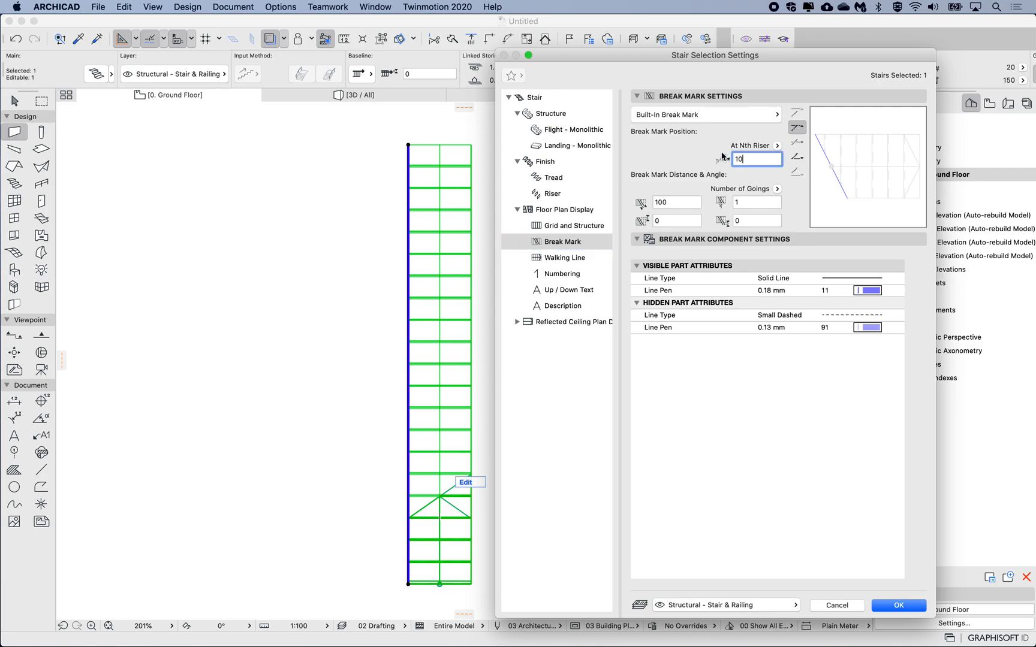
pyautogui.click(897, 605)
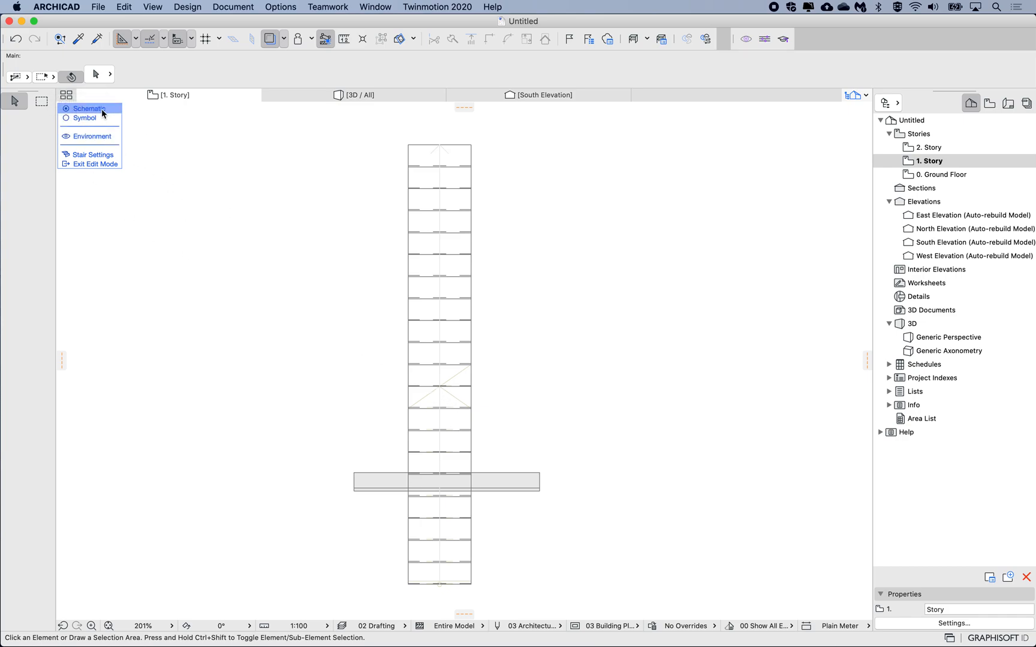
# Step: In Symbol edit mode, drag the story 1 break mark down to the wall with zero width
pyautogui.click(84, 117)
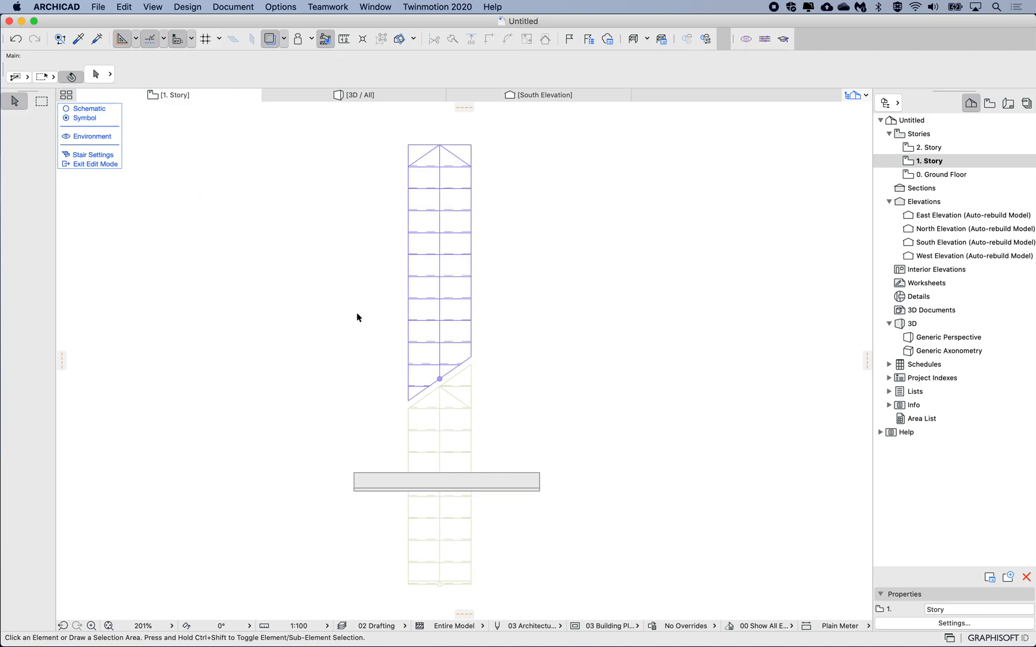
pyautogui.click(439, 378)
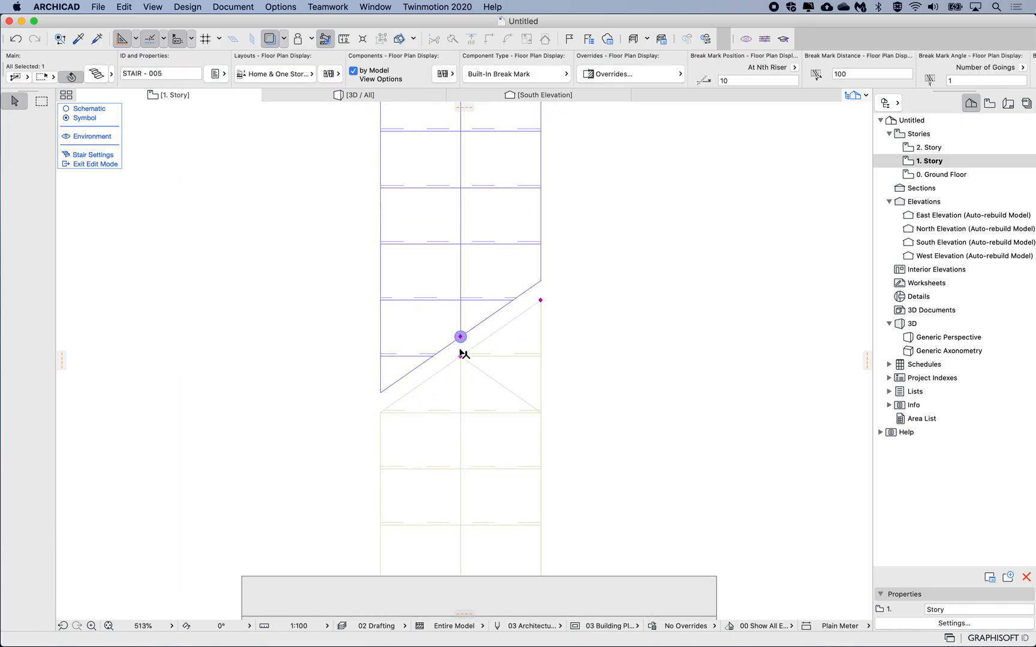
pyautogui.moveTo(460, 337); pyautogui.dragTo(460, 505)
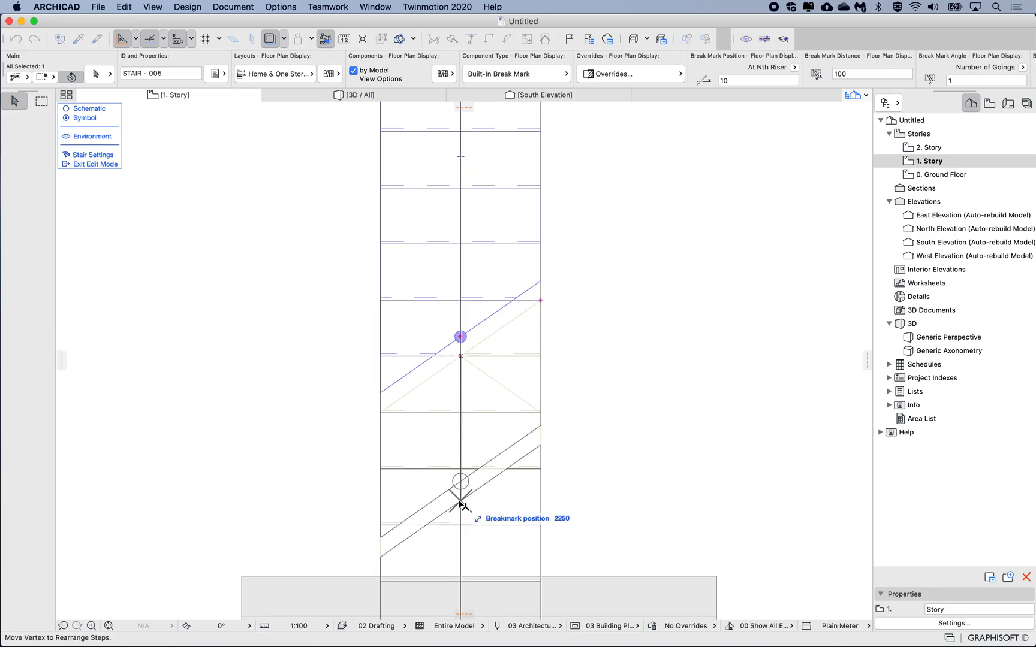
pyautogui.moveTo(460, 337); pyautogui.dragTo(460, 556)
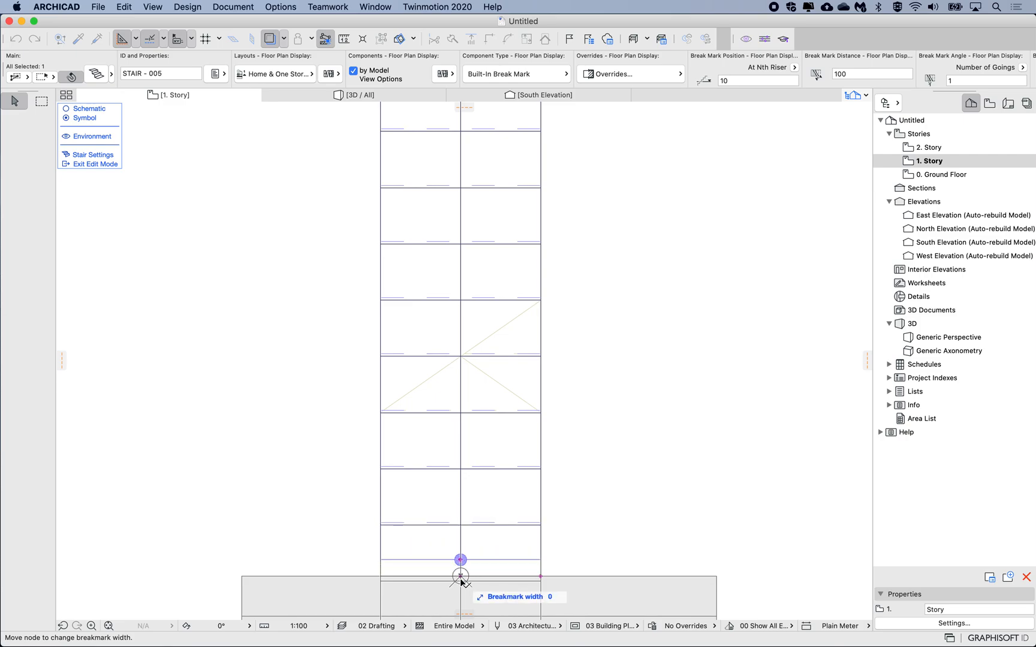
pyautogui.moveTo(461, 558); pyautogui.dragTo(461, 576)
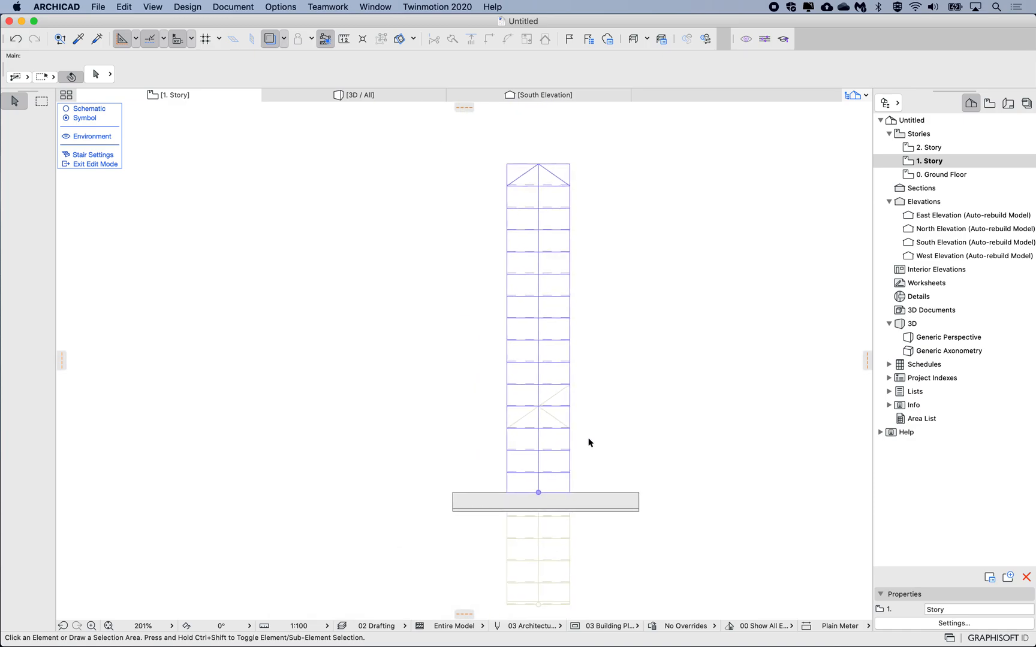
pyautogui.click(85, 118)
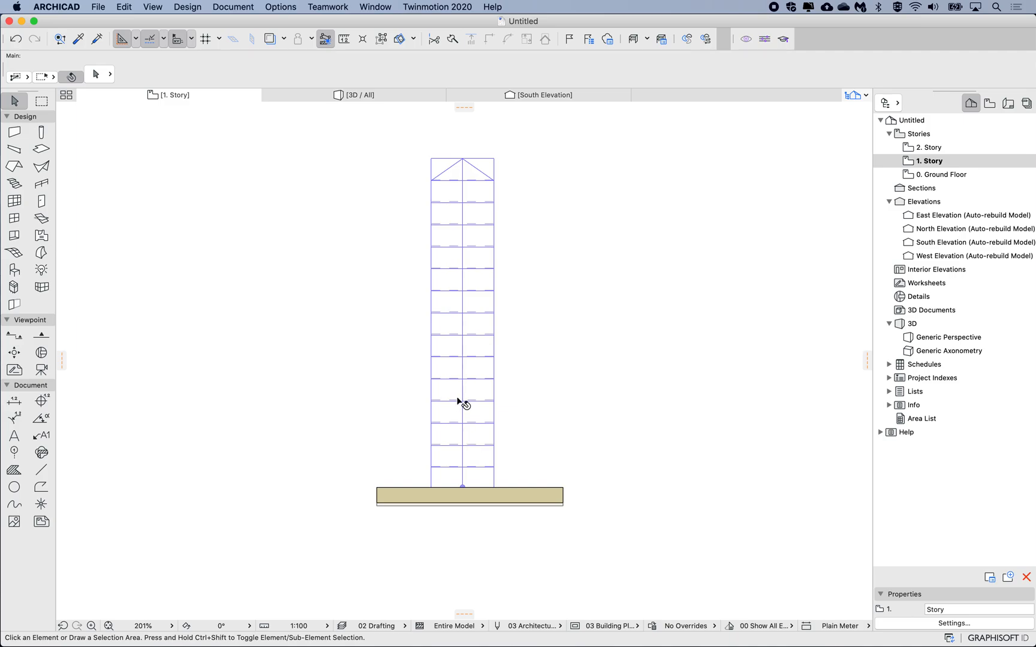
pyautogui.moveTo(459, 378)
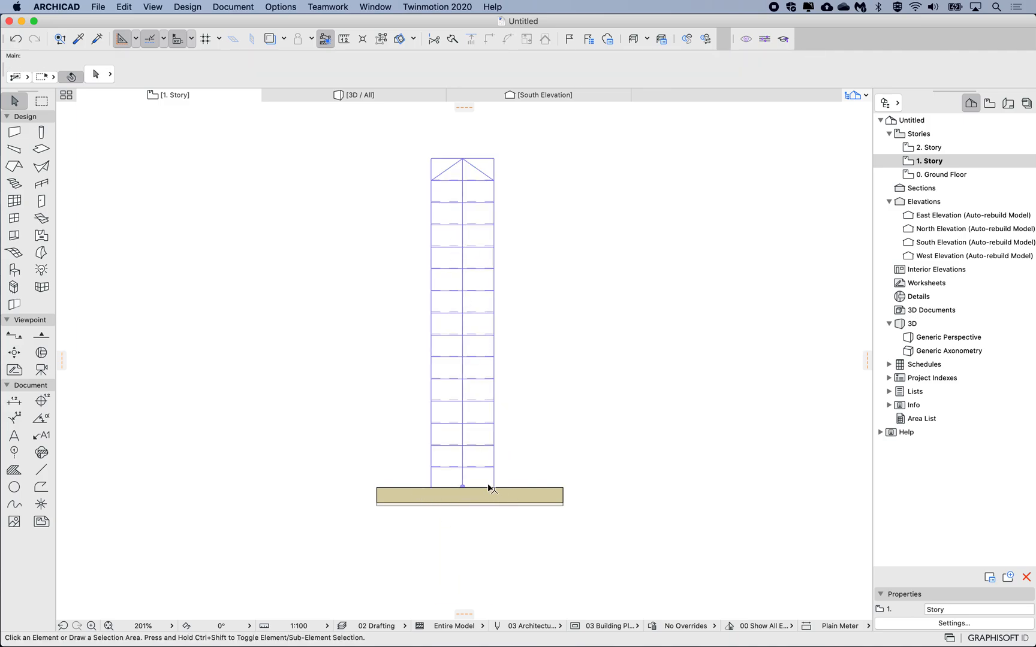
pyautogui.moveTo(925, 176)
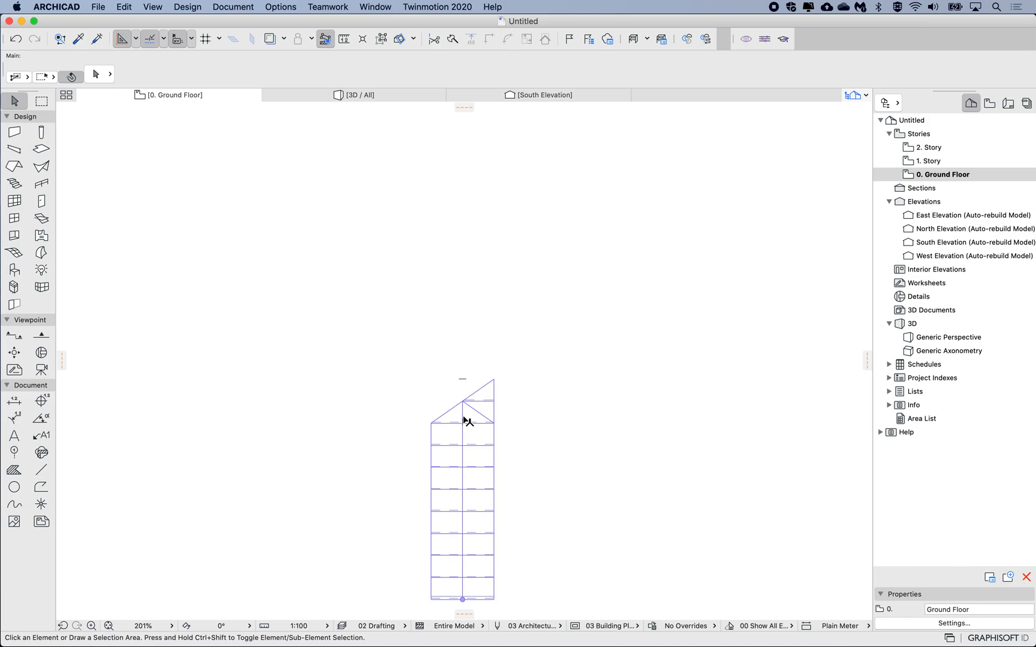
# Step: Start editing the ground floor stair's plan symbol
pyautogui.click(469, 416)
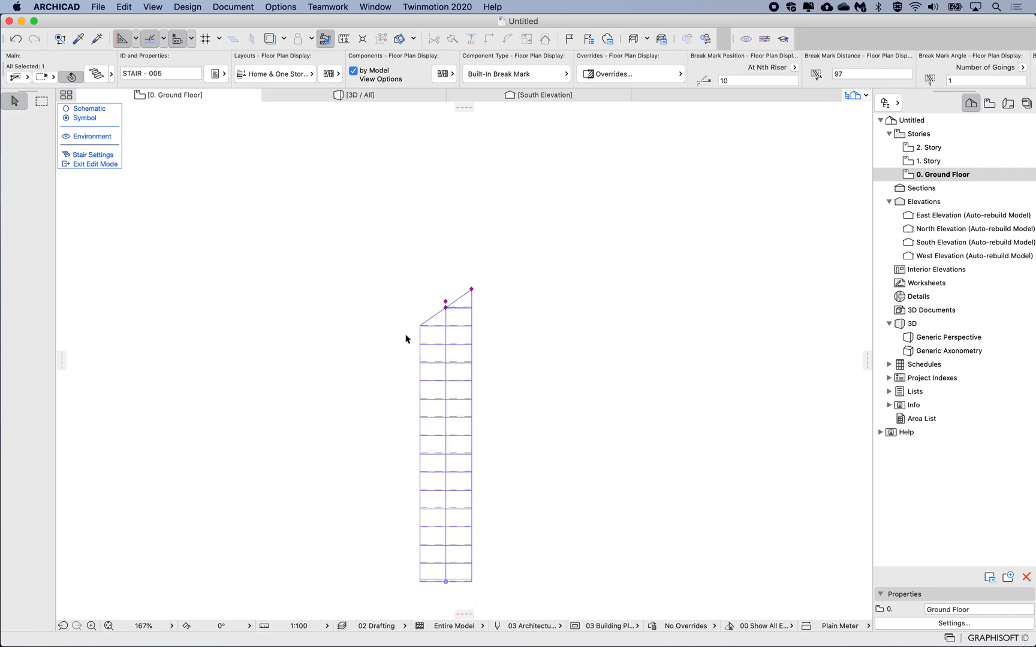
# Step: Exit the ground floor stair symbol editing and return to the story 1 plan
pyautogui.click(95, 164)
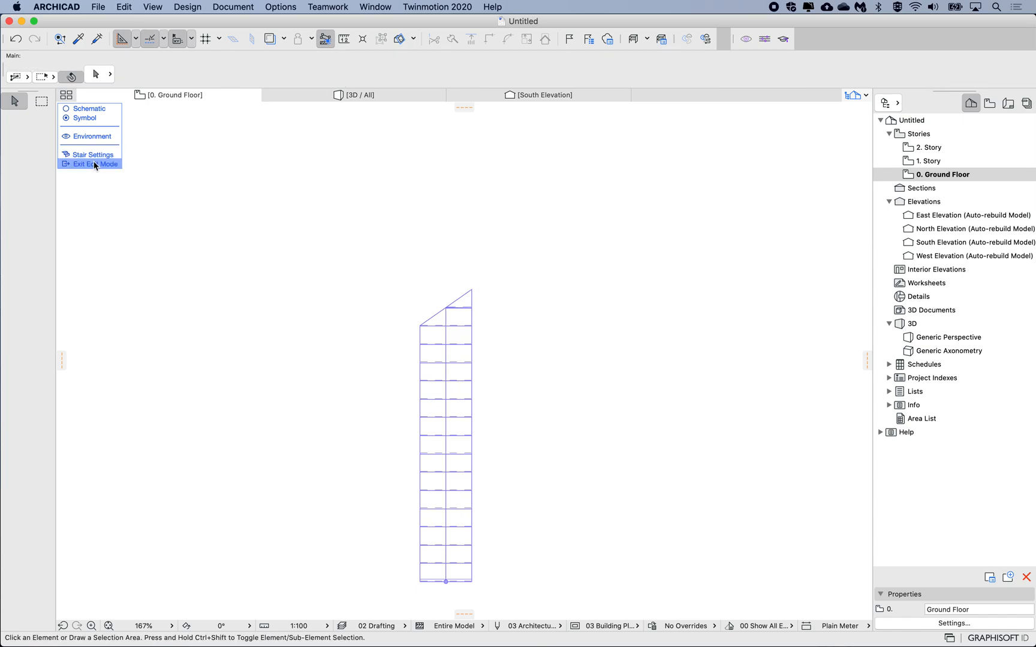
pyautogui.click(95, 163)
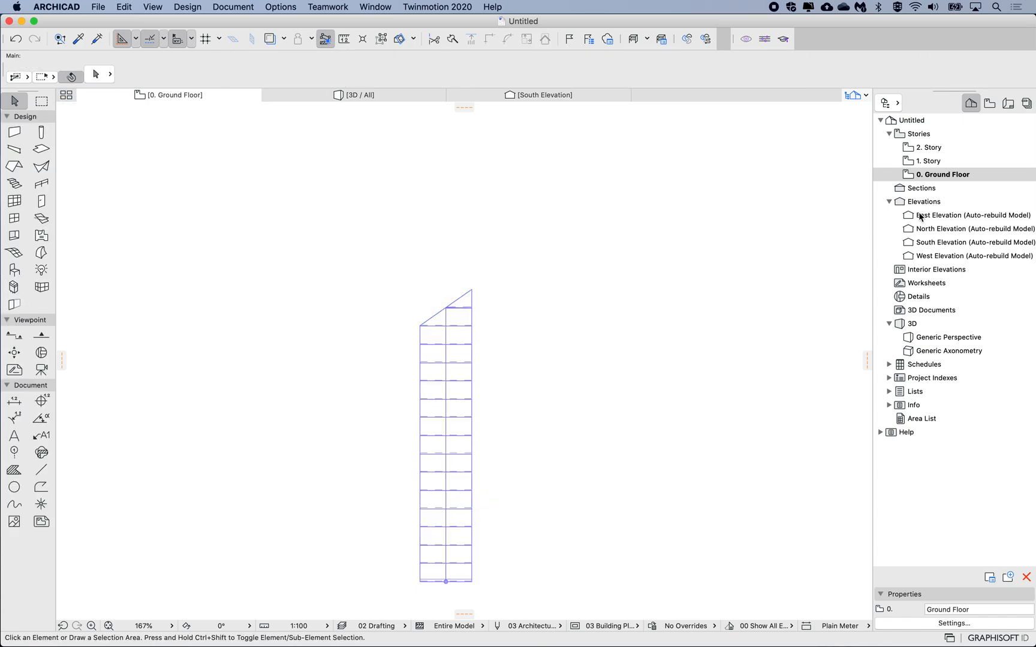
pyautogui.click(928, 160)
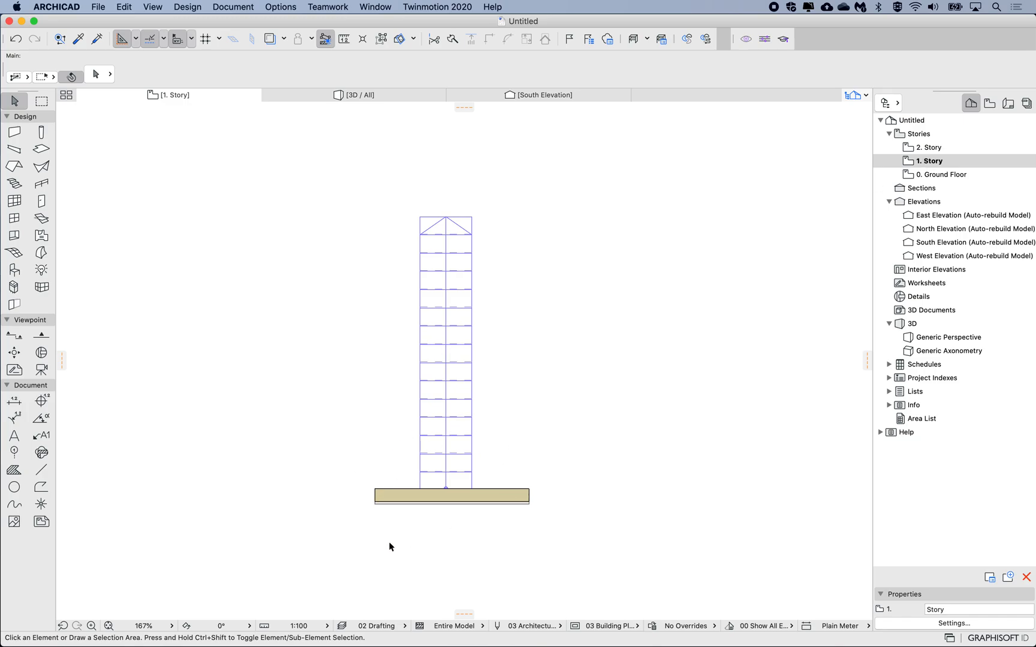
pyautogui.moveTo(441, 309)
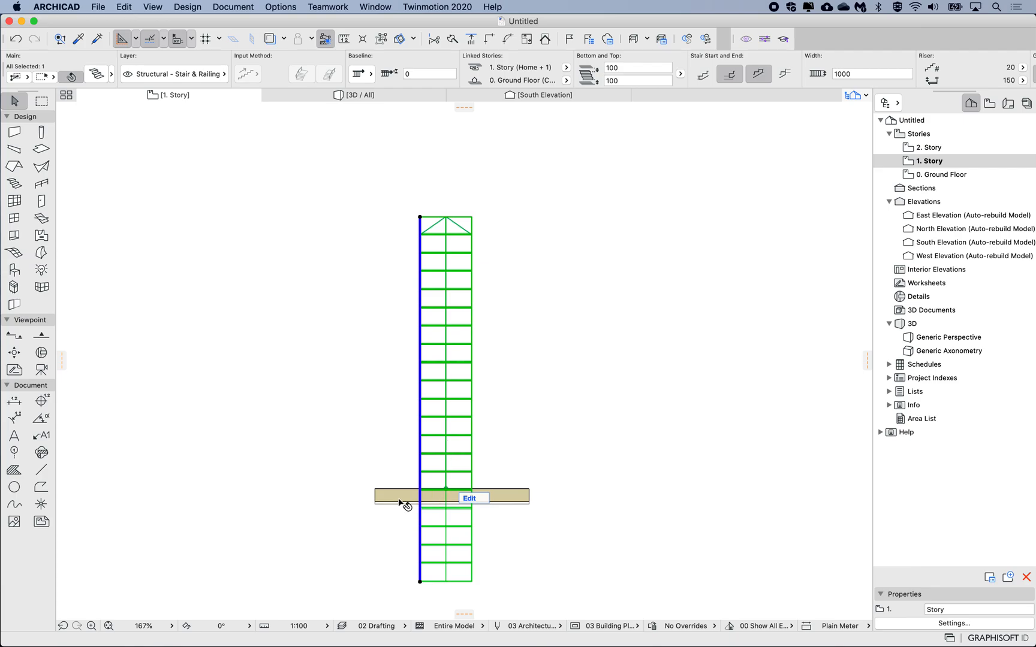
pyautogui.moveTo(527, 403)
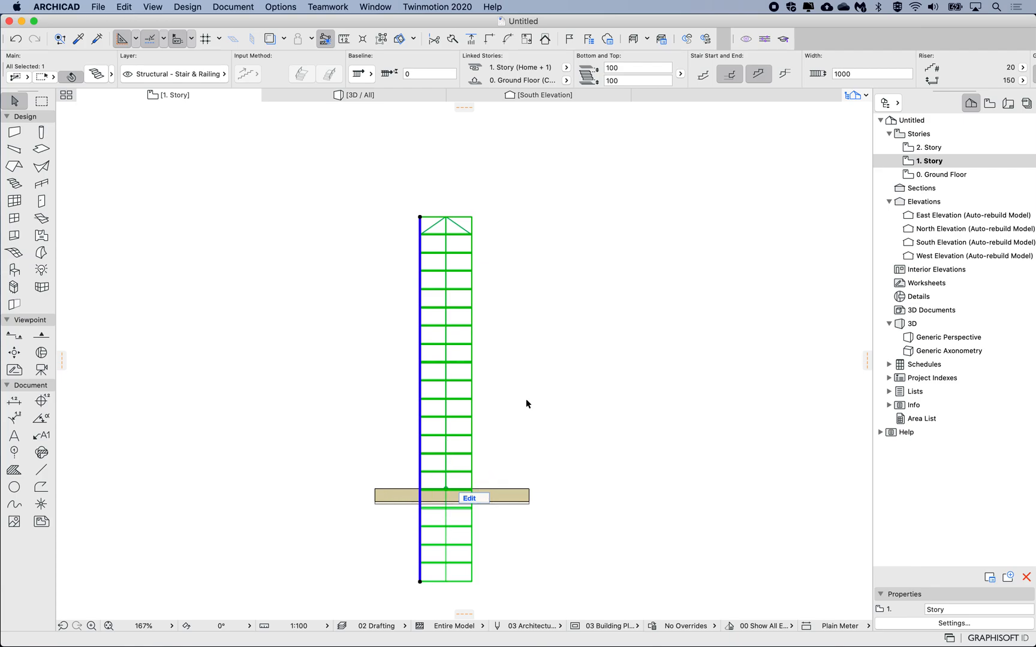
pyautogui.moveTo(446, 392)
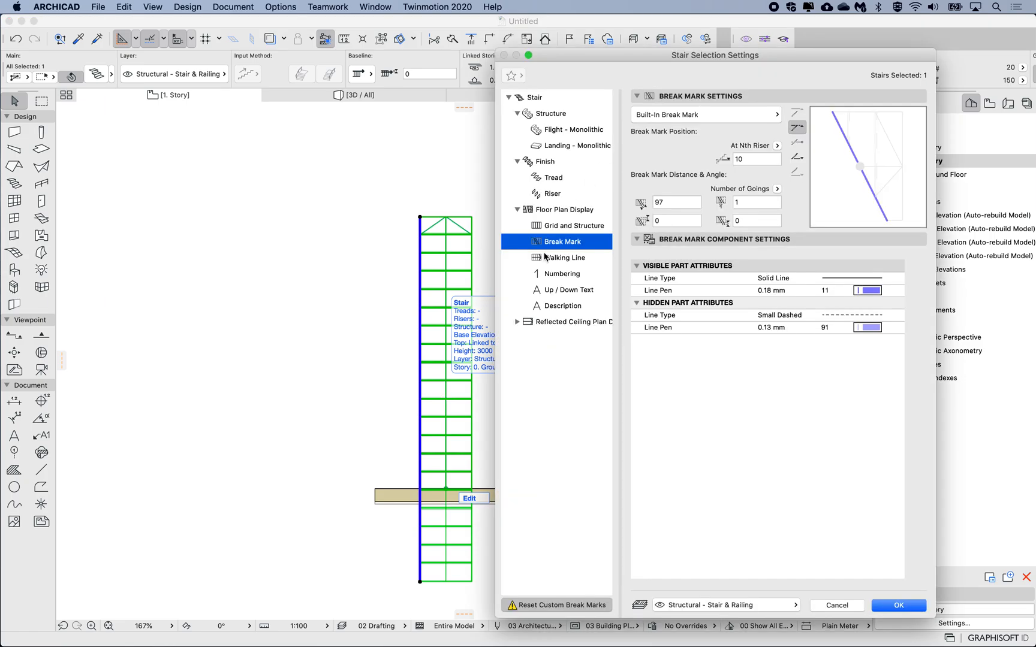
# Step: Review the stair's Floor Plan Display layout on story 1, then cancel without changes
pyautogui.click(570, 209)
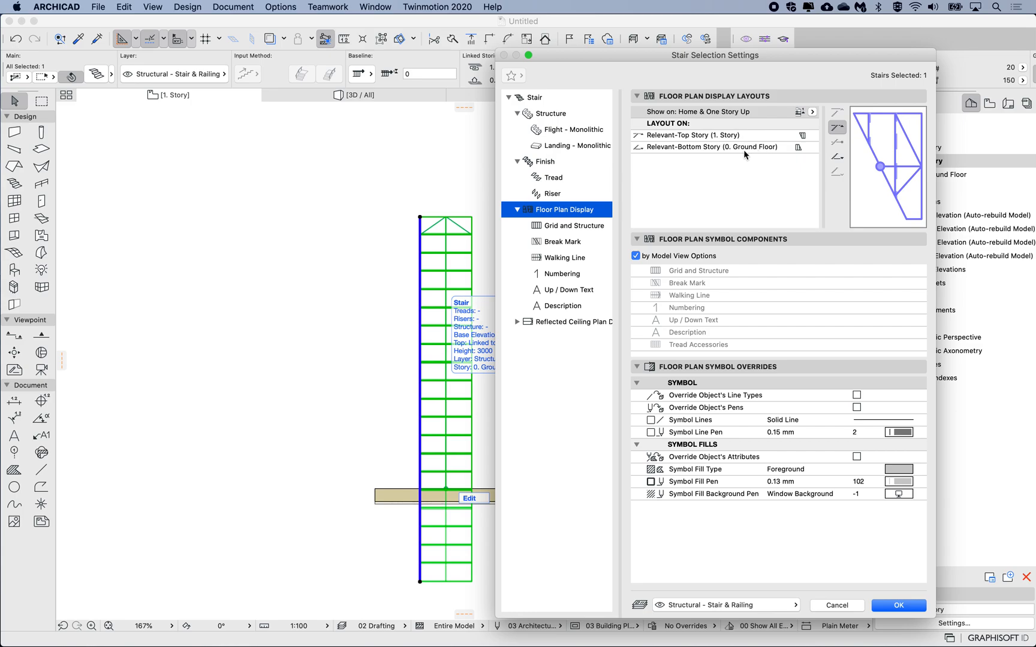
pyautogui.click(898, 604)
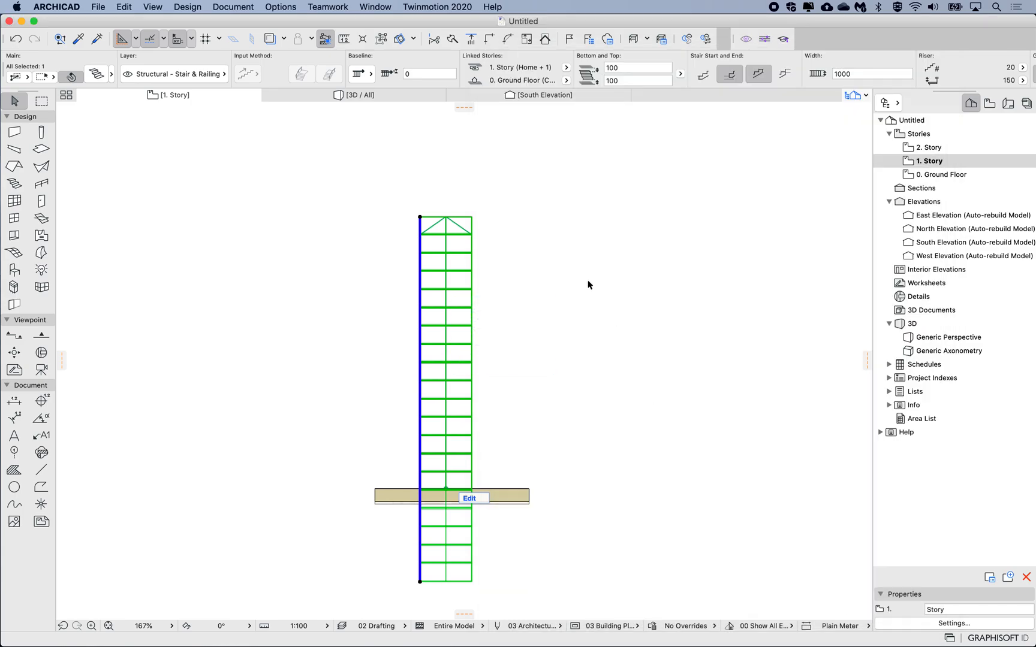